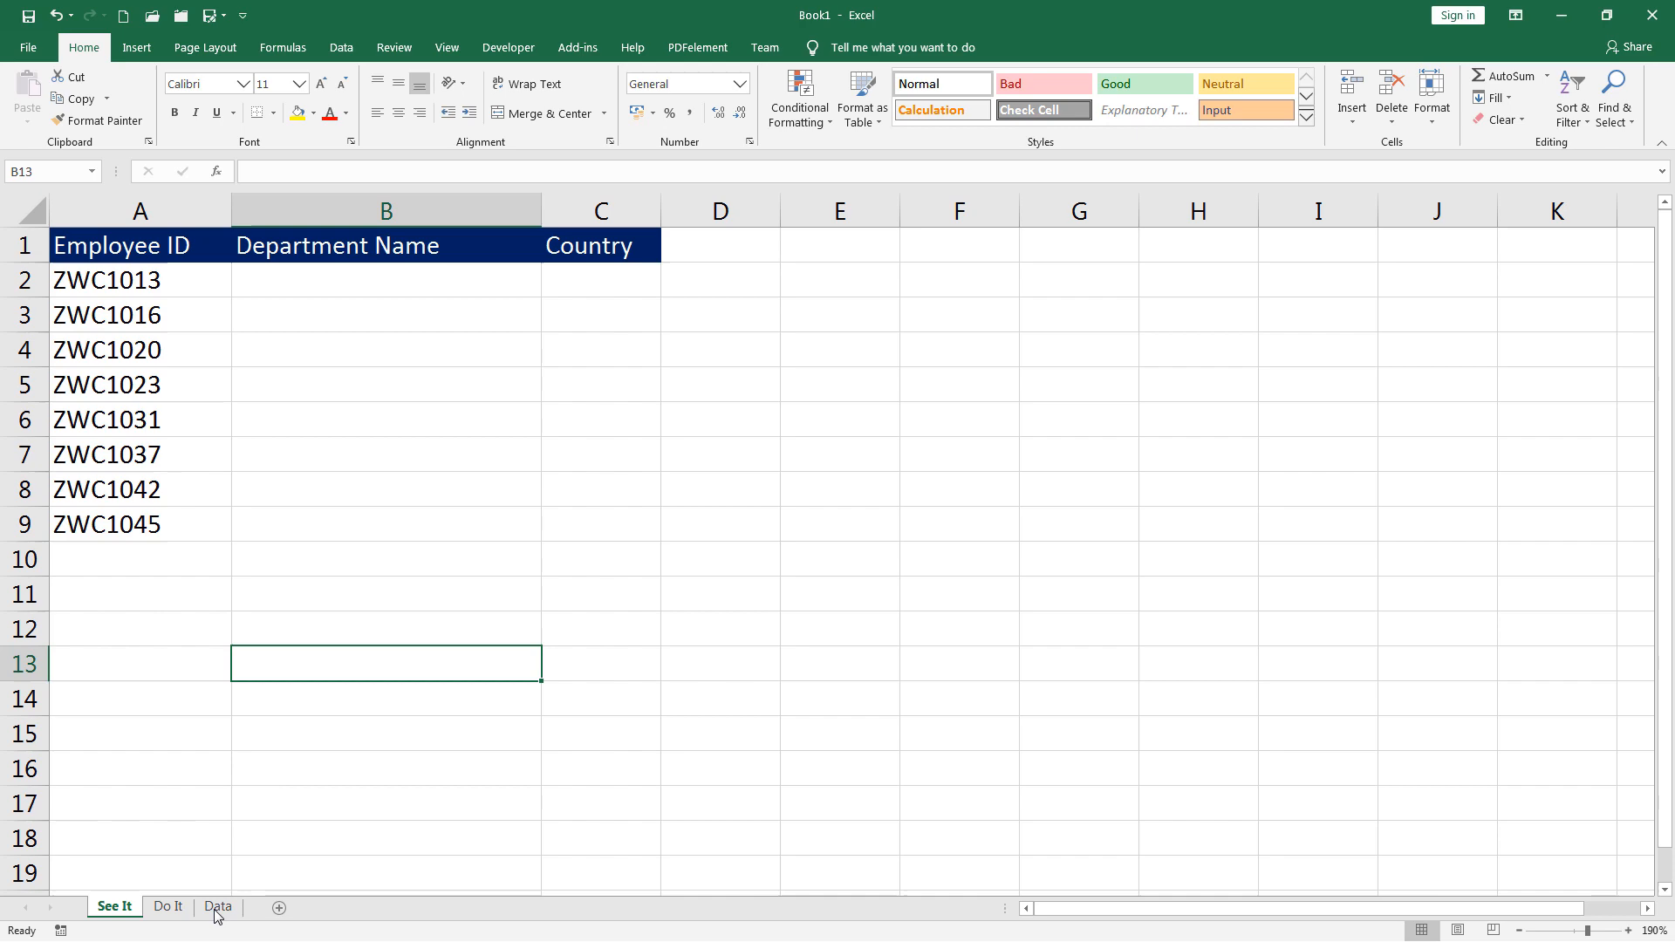
Step: Review the Data sheet's employee table, select IDs A2:A9 on See It and start =vl in B2
click(219, 905)
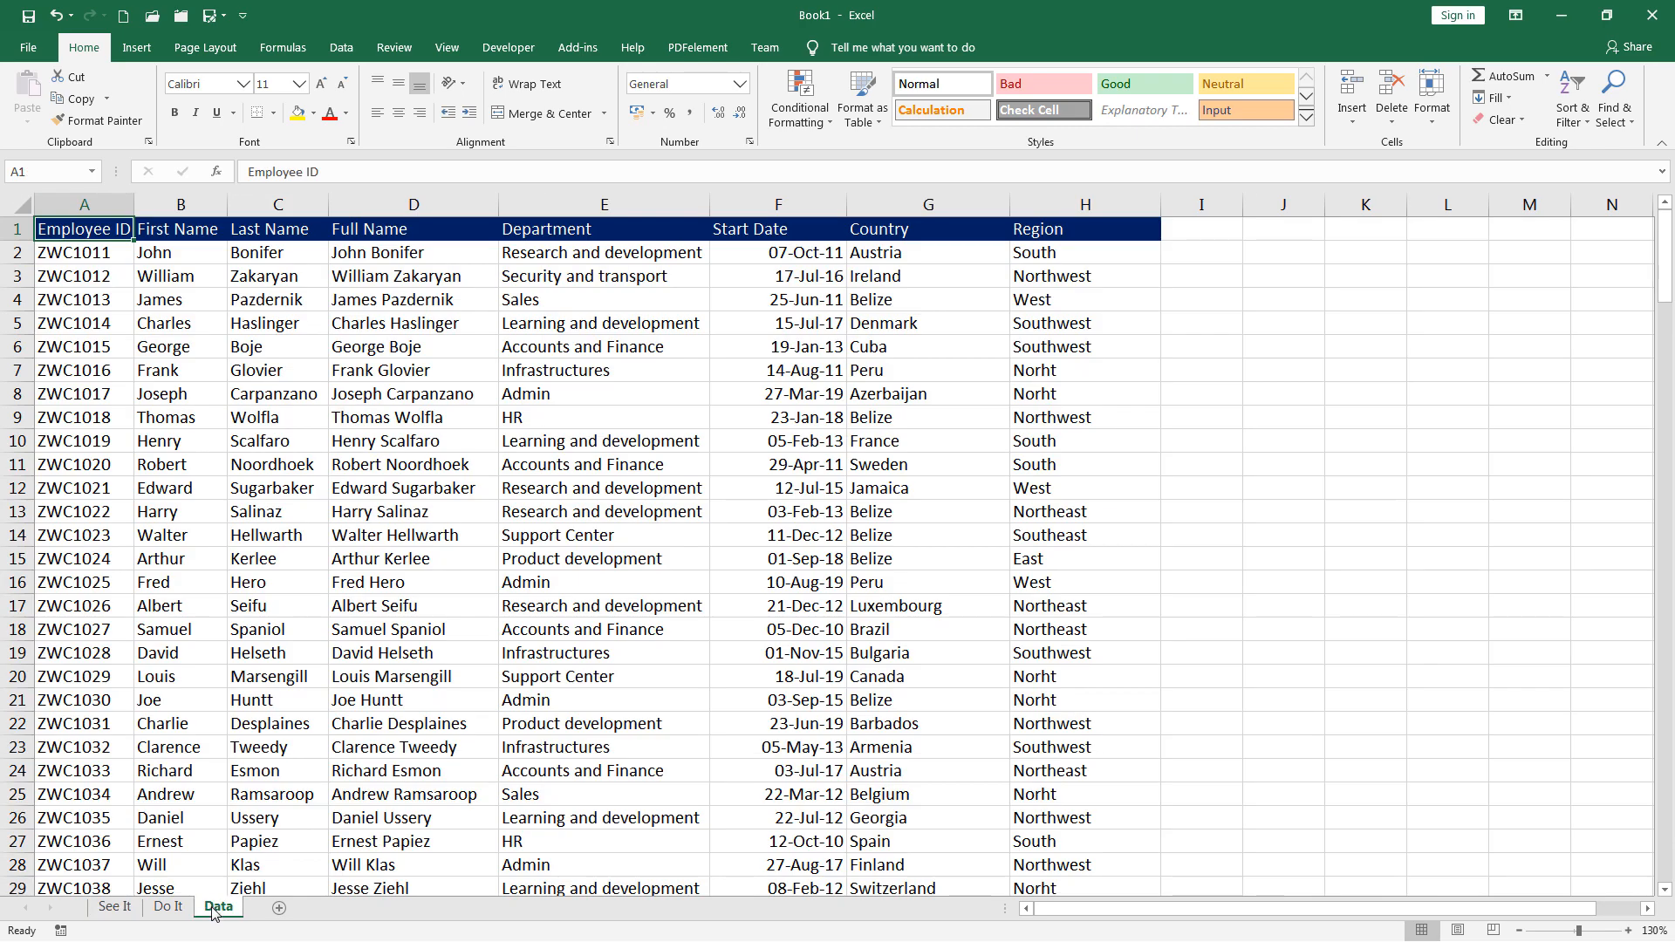
click(114, 906)
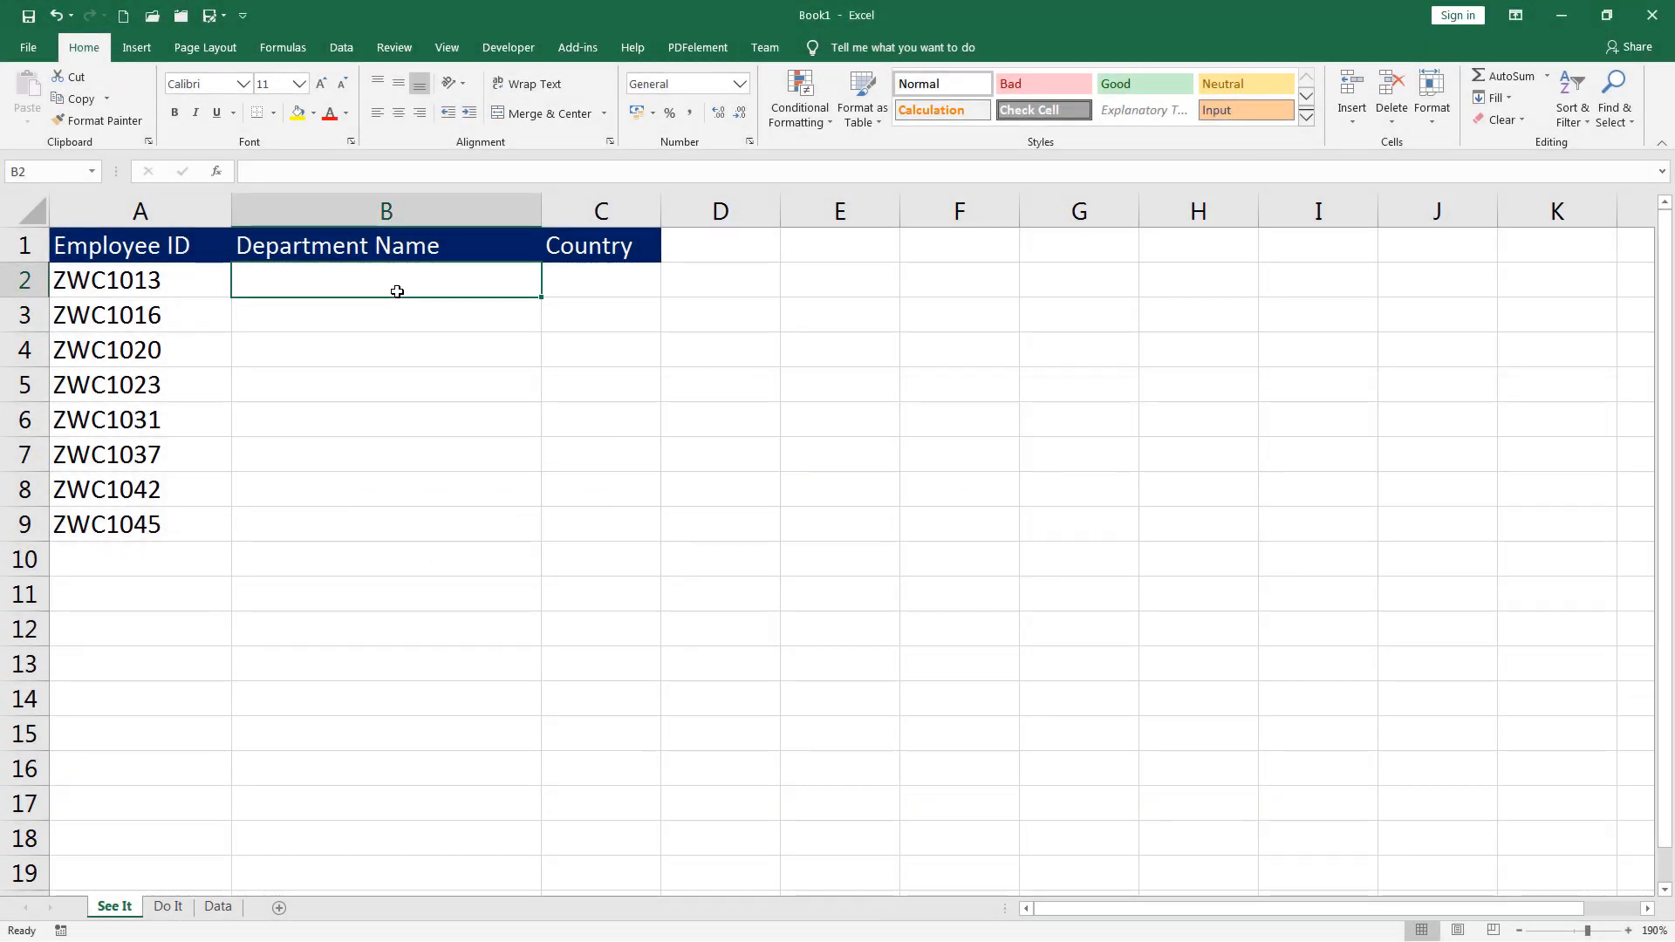
drag(139, 280, 138, 525)
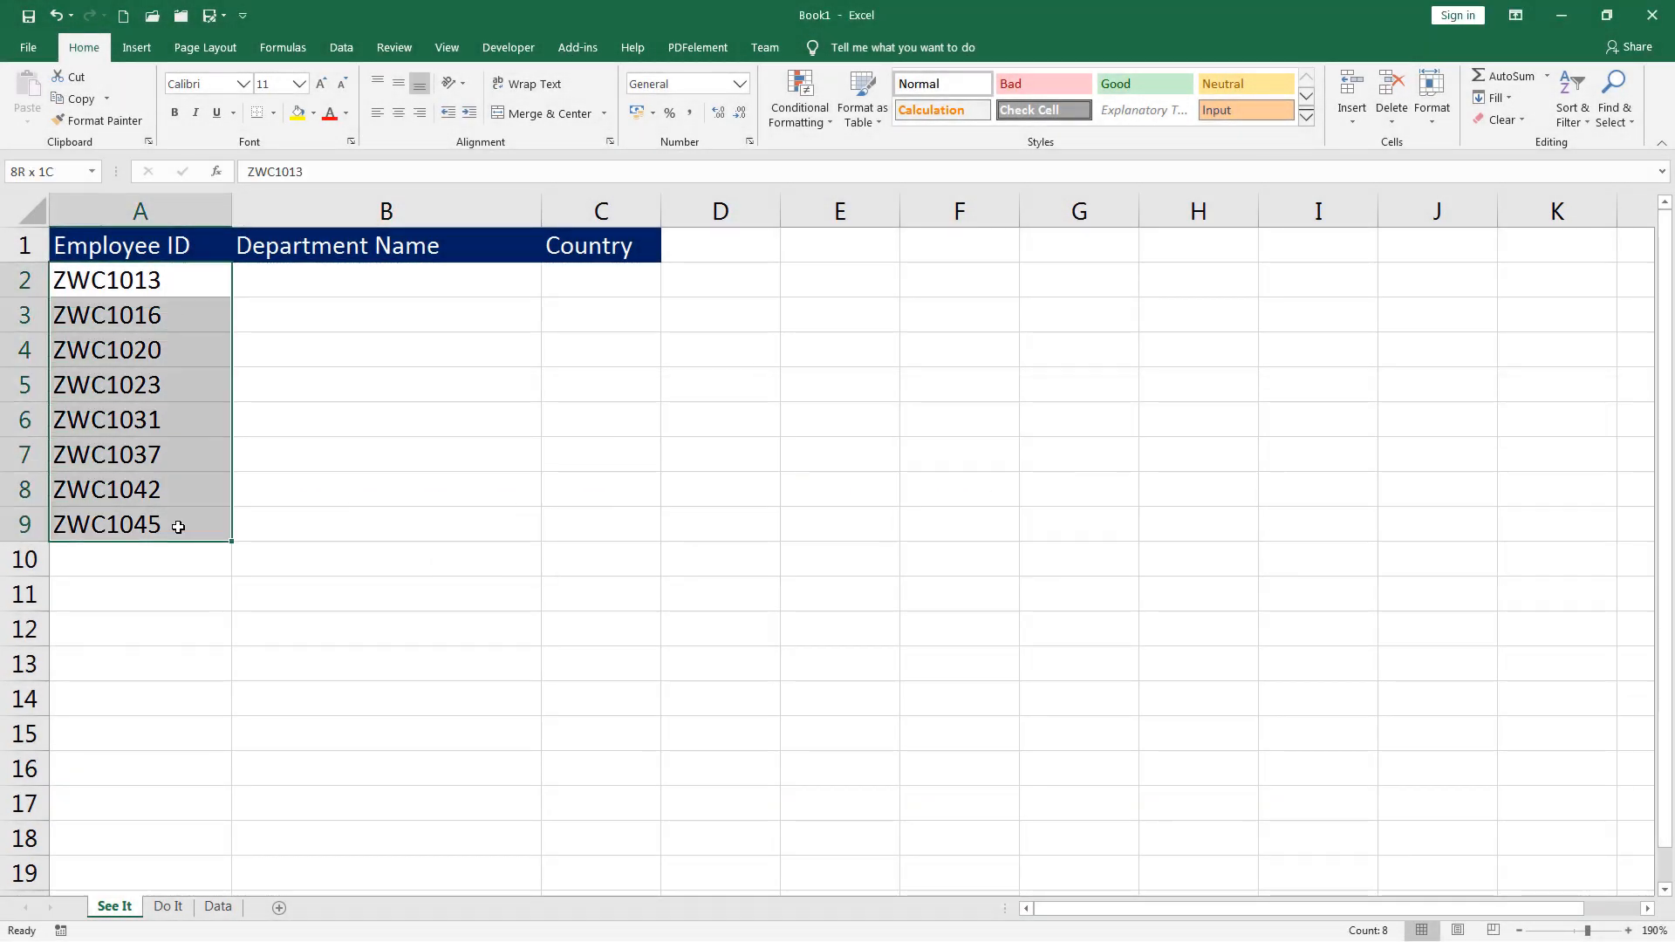
click(218, 905)
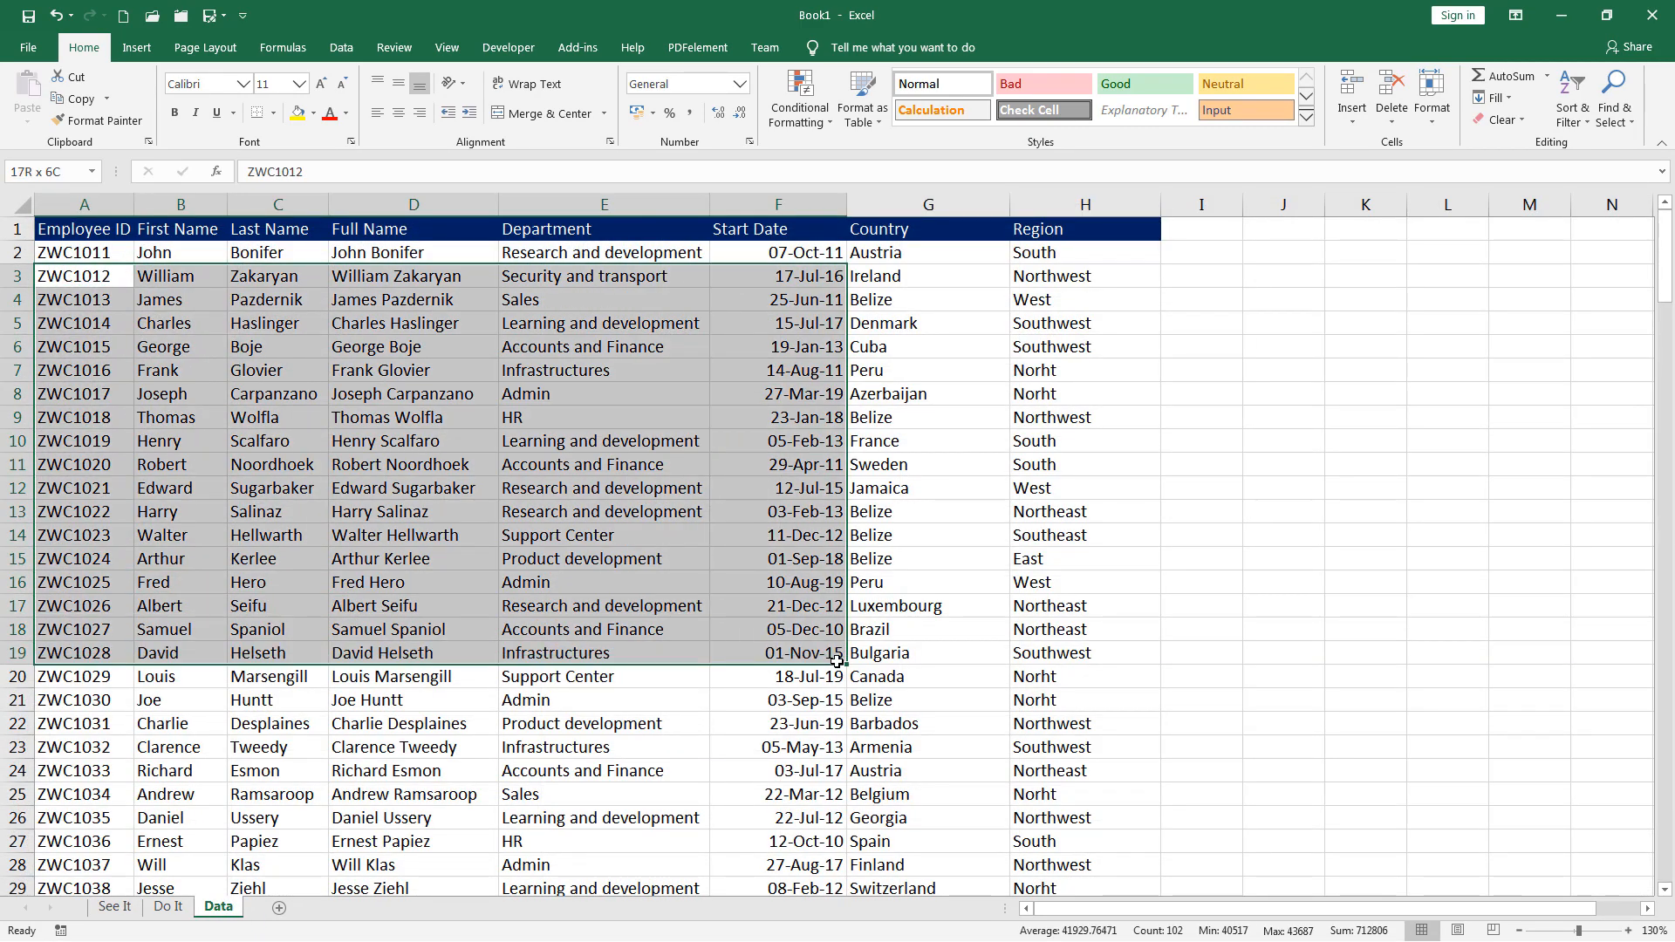
click(113, 905)
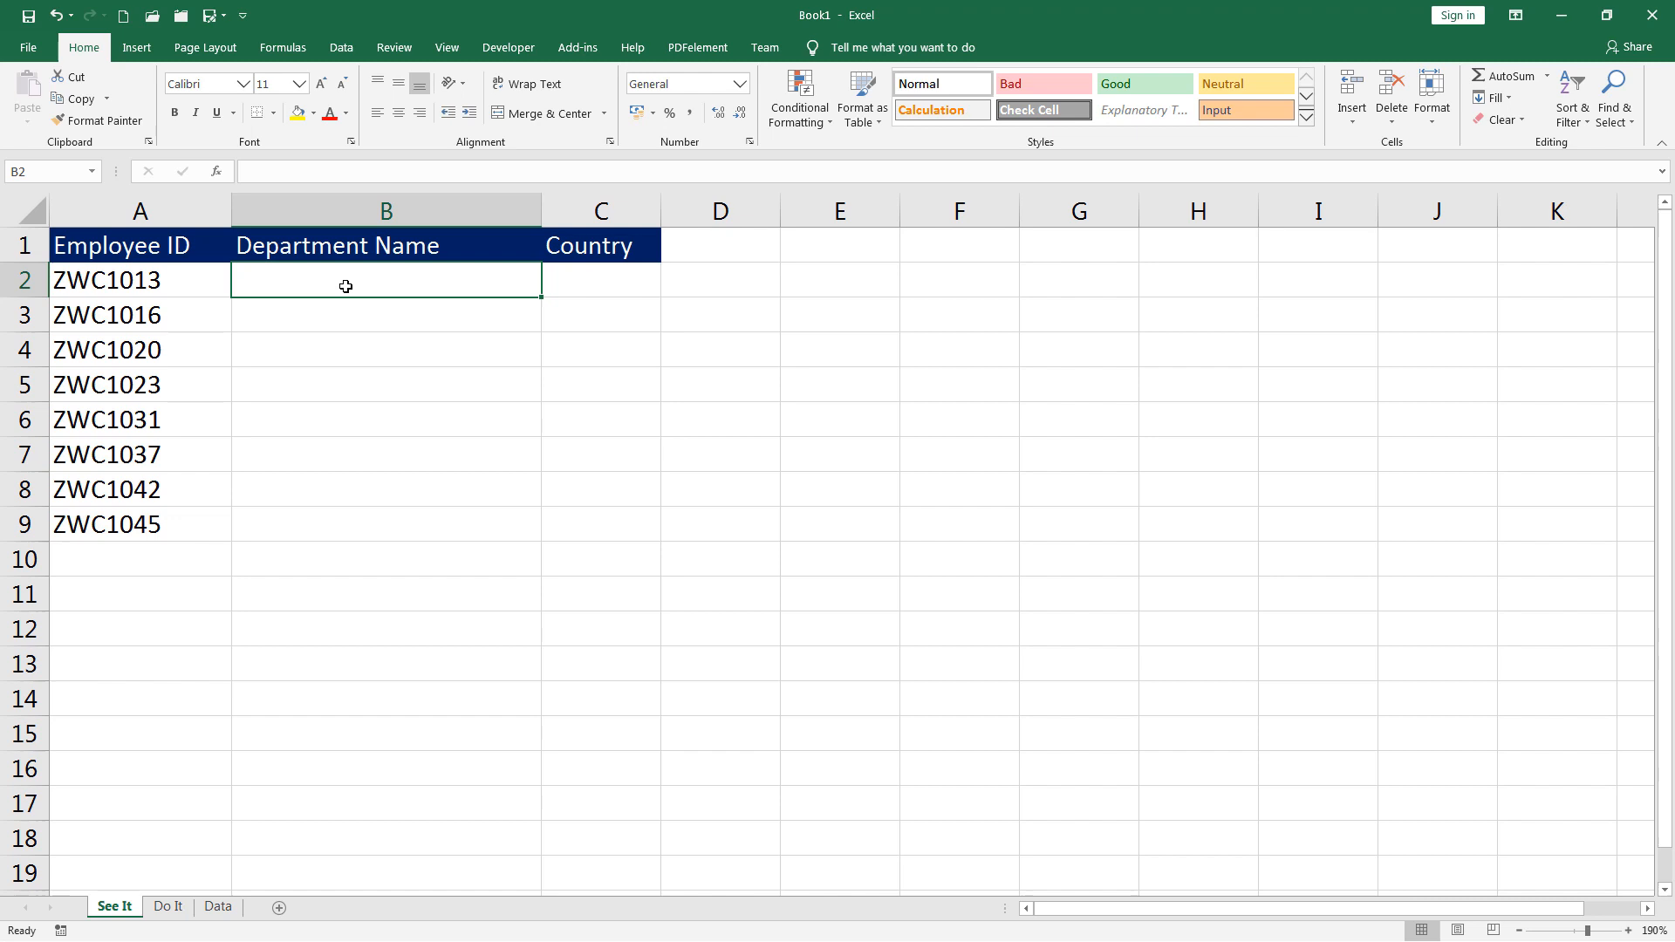
text(=vl)
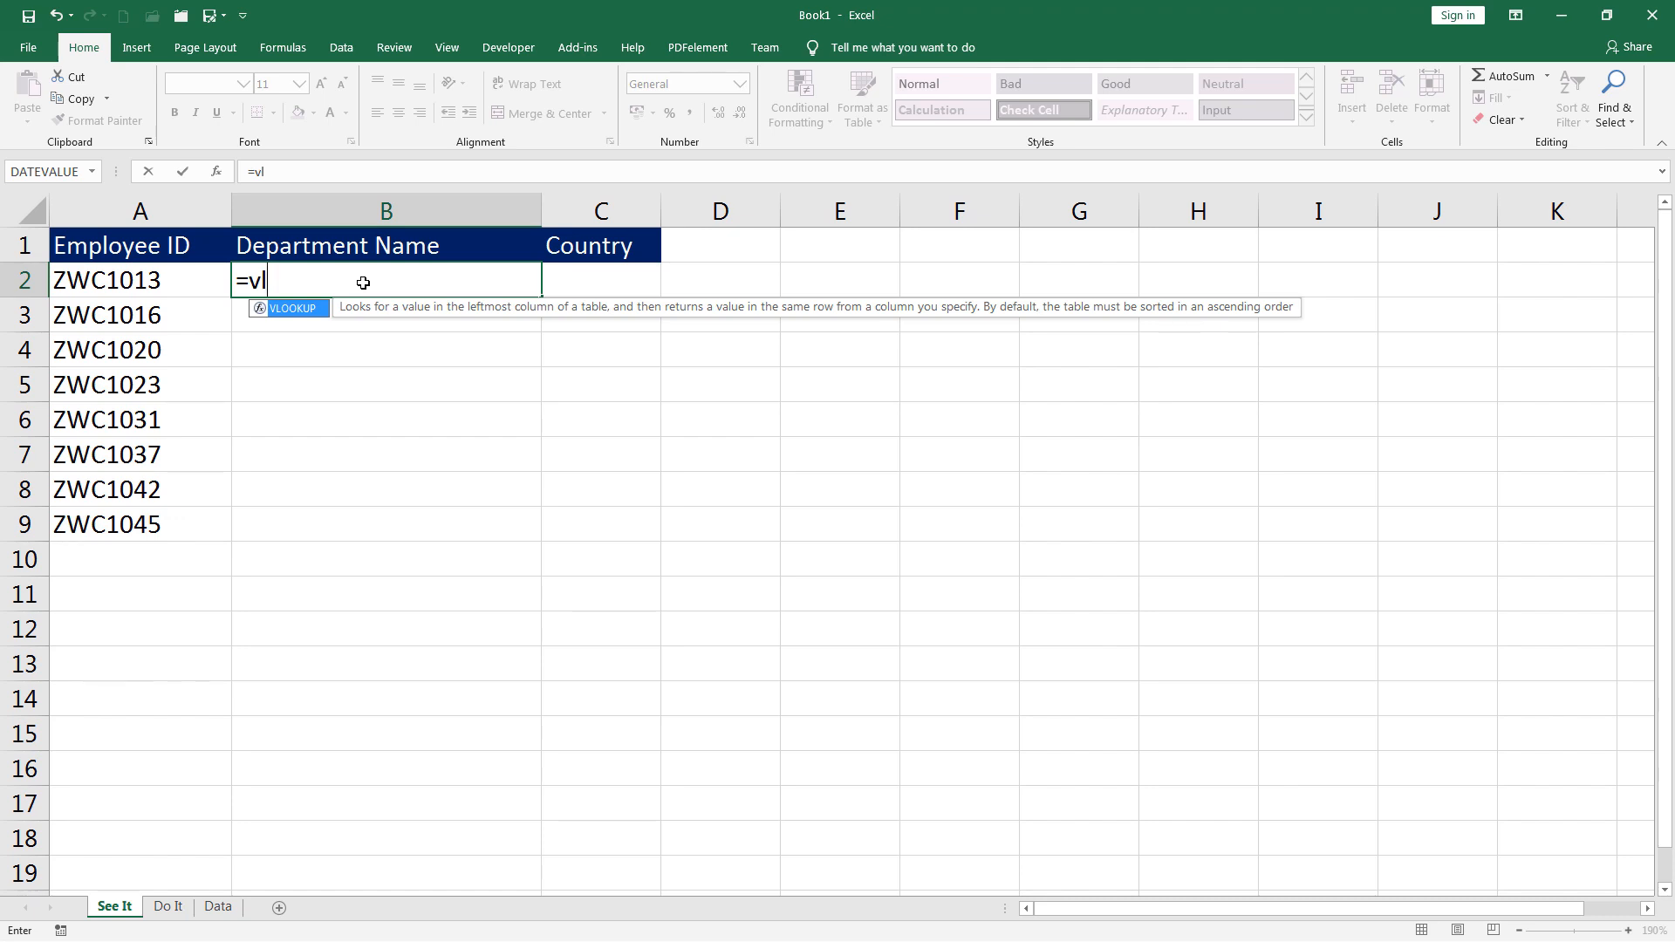
Step: Complete VLOOKUP of A2 against Data columns A:E returning column 5 with exact match
key(Tab)
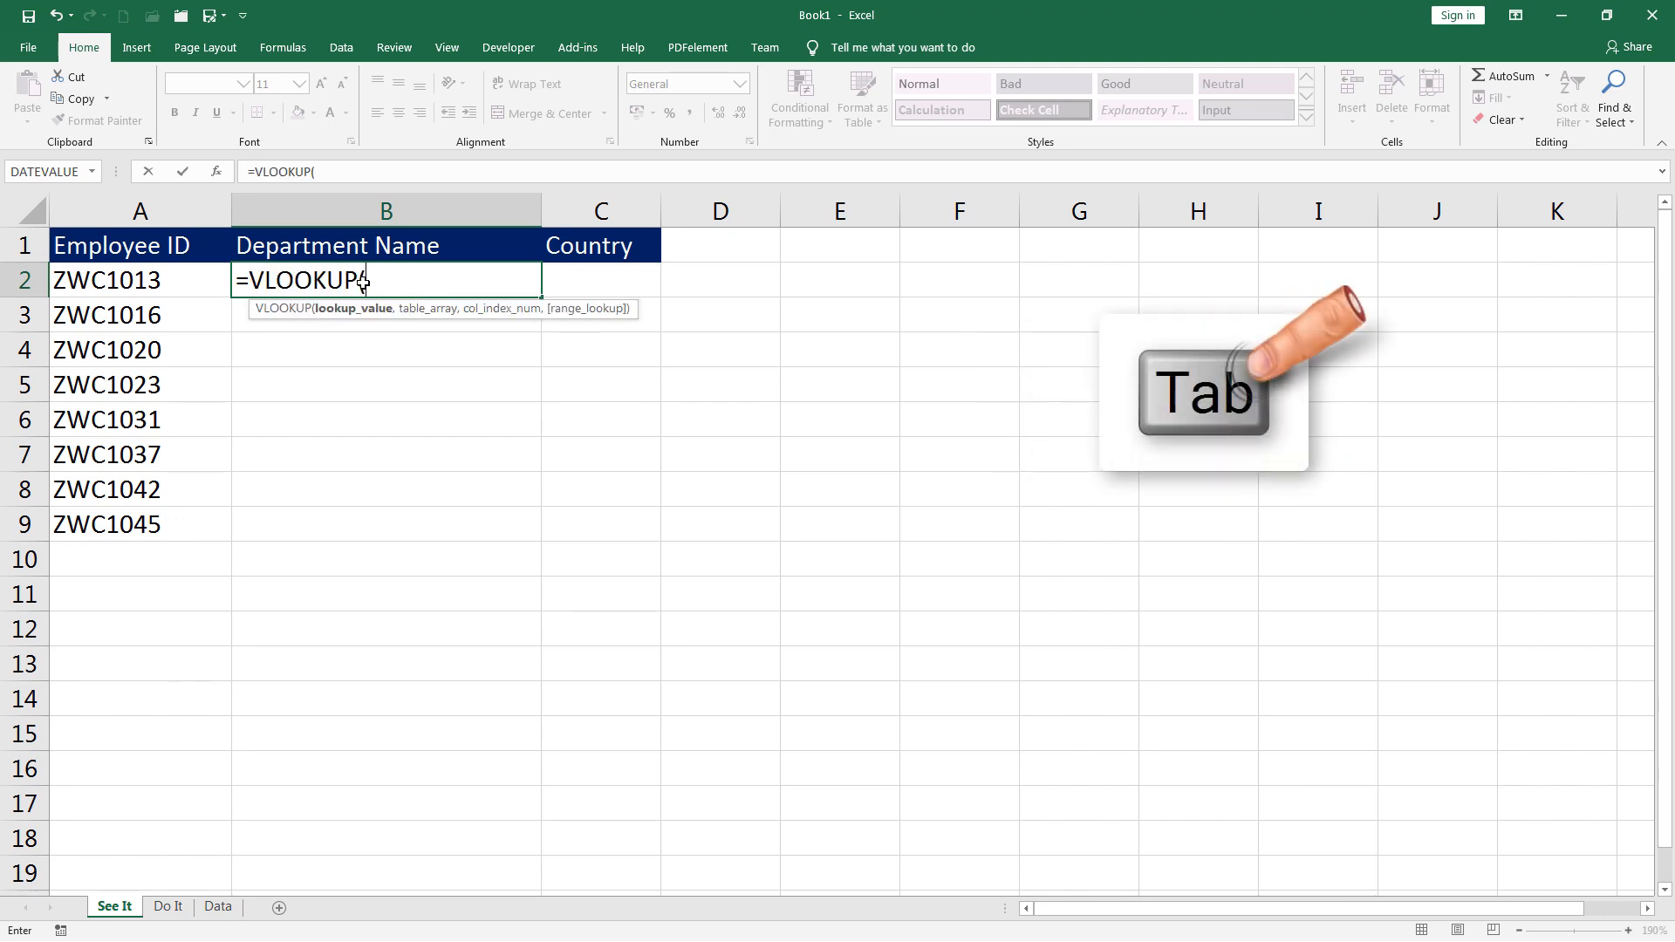
click(139, 280)
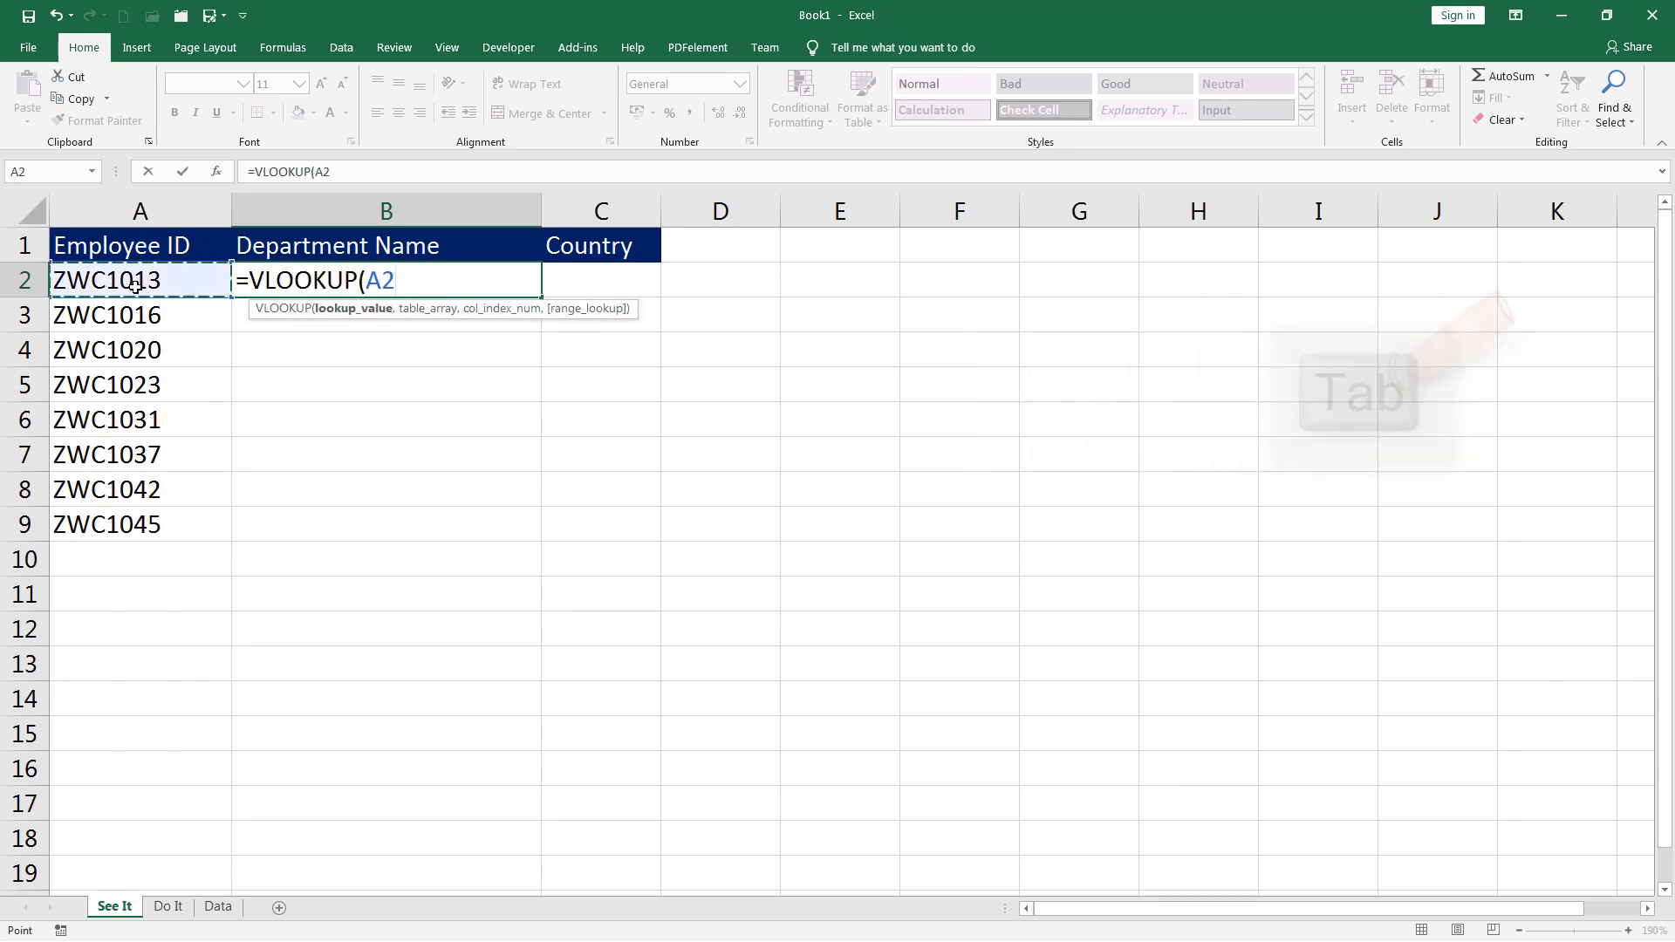
text(,)
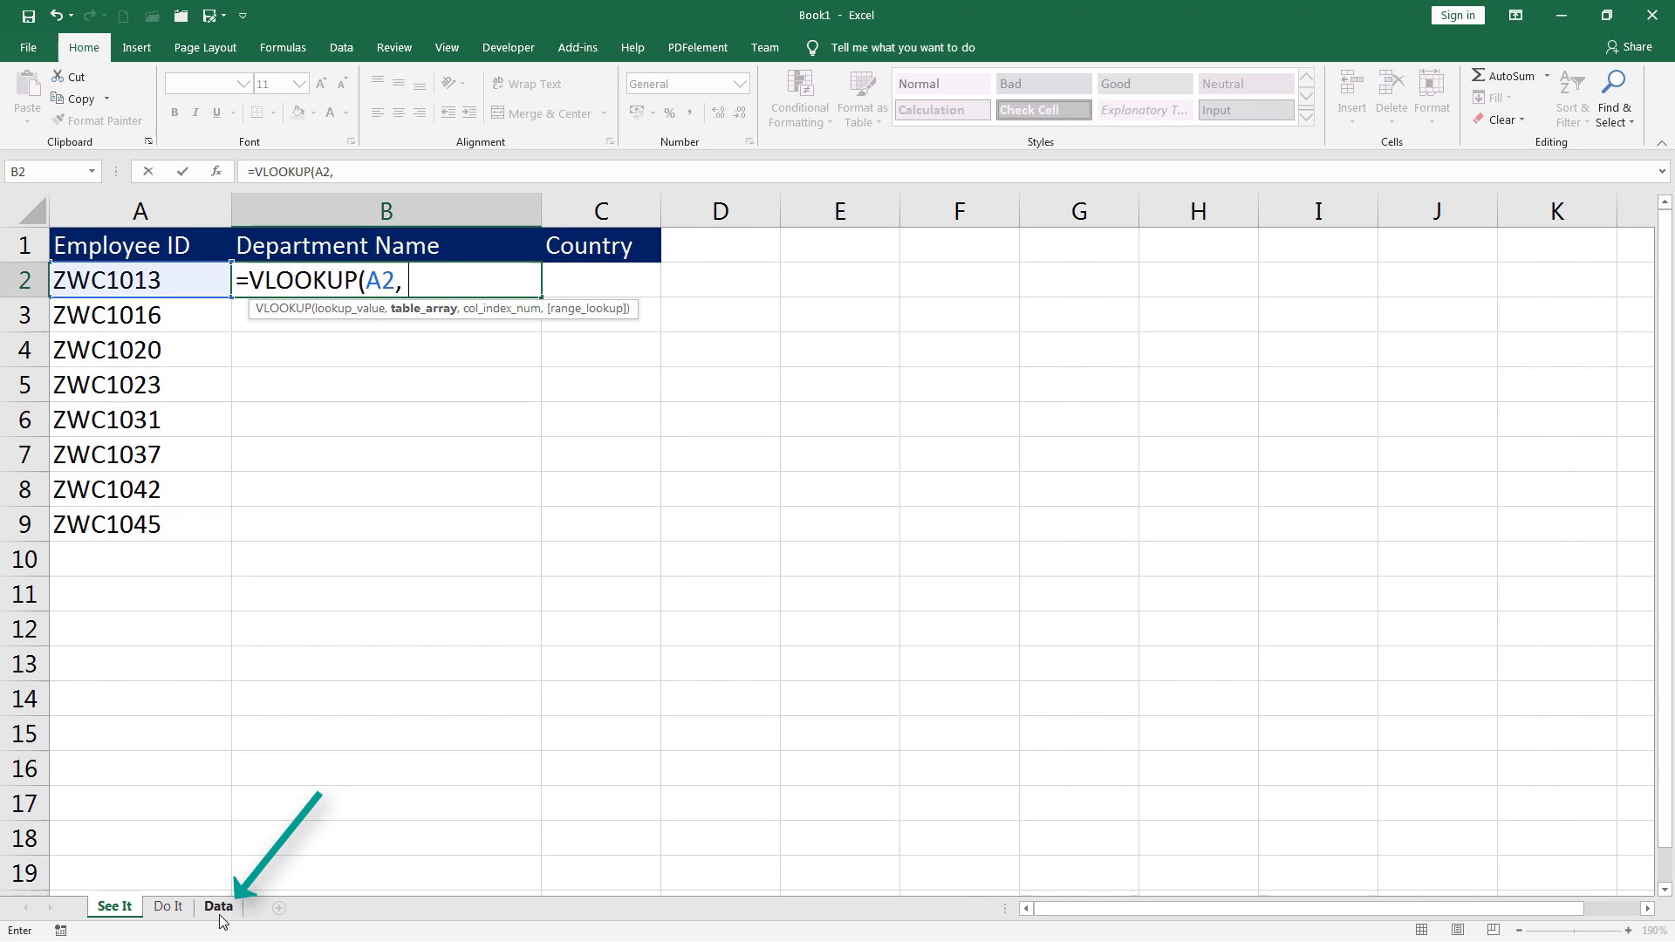
click(218, 905)
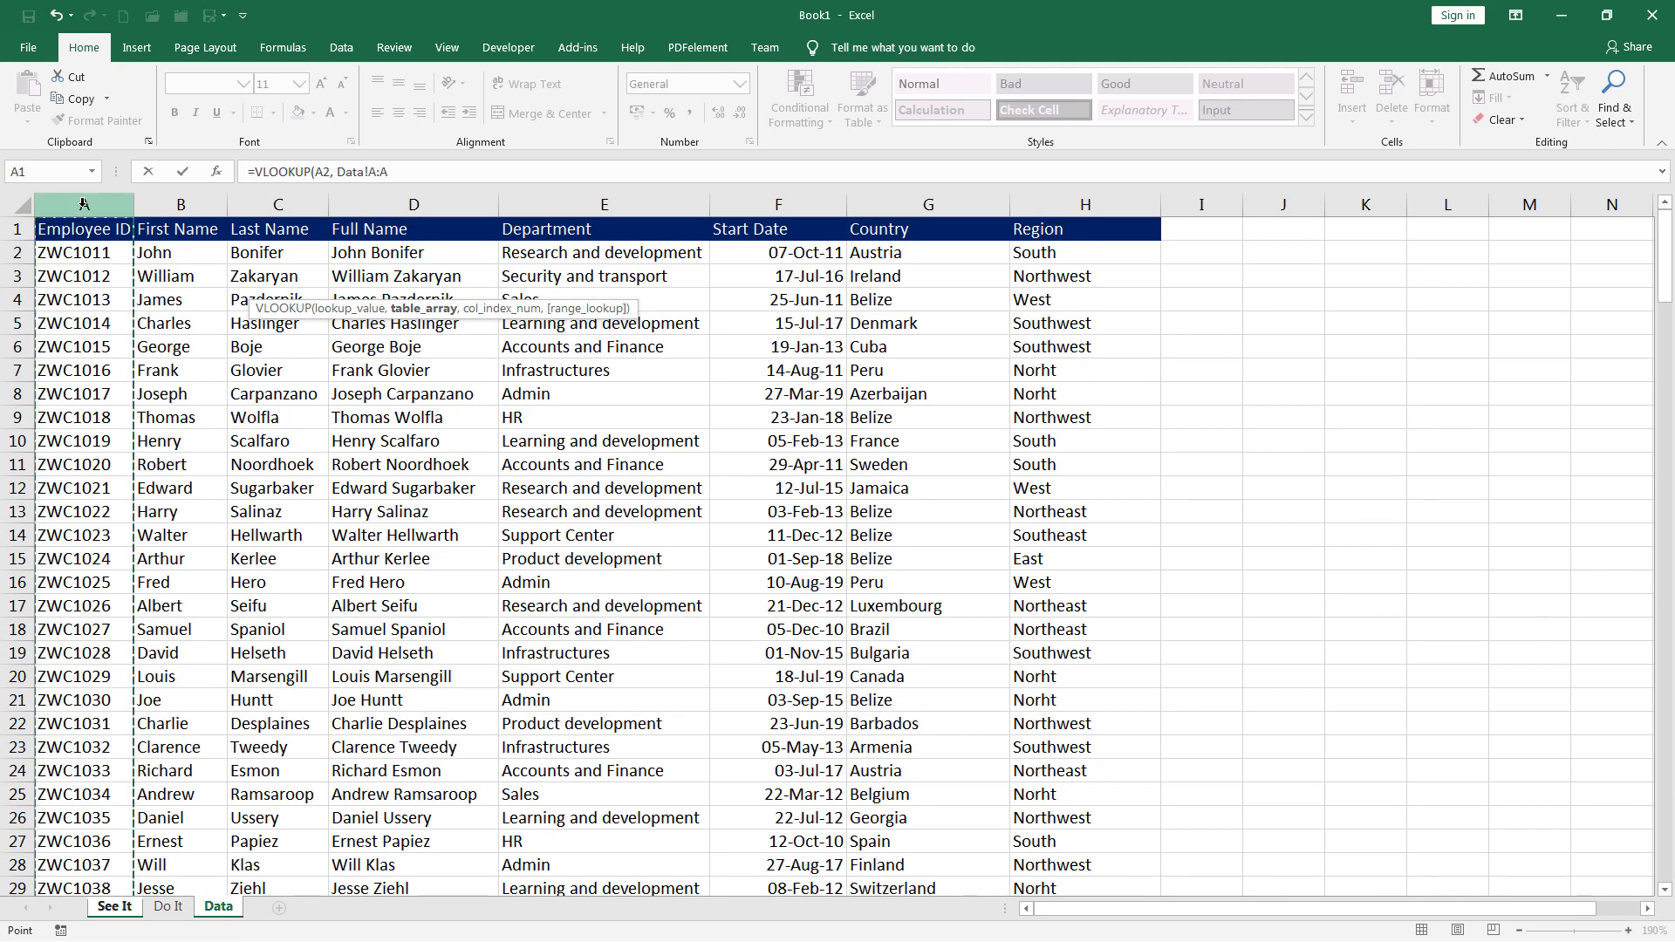
drag(84, 204, 181, 204)
text(E, 5)
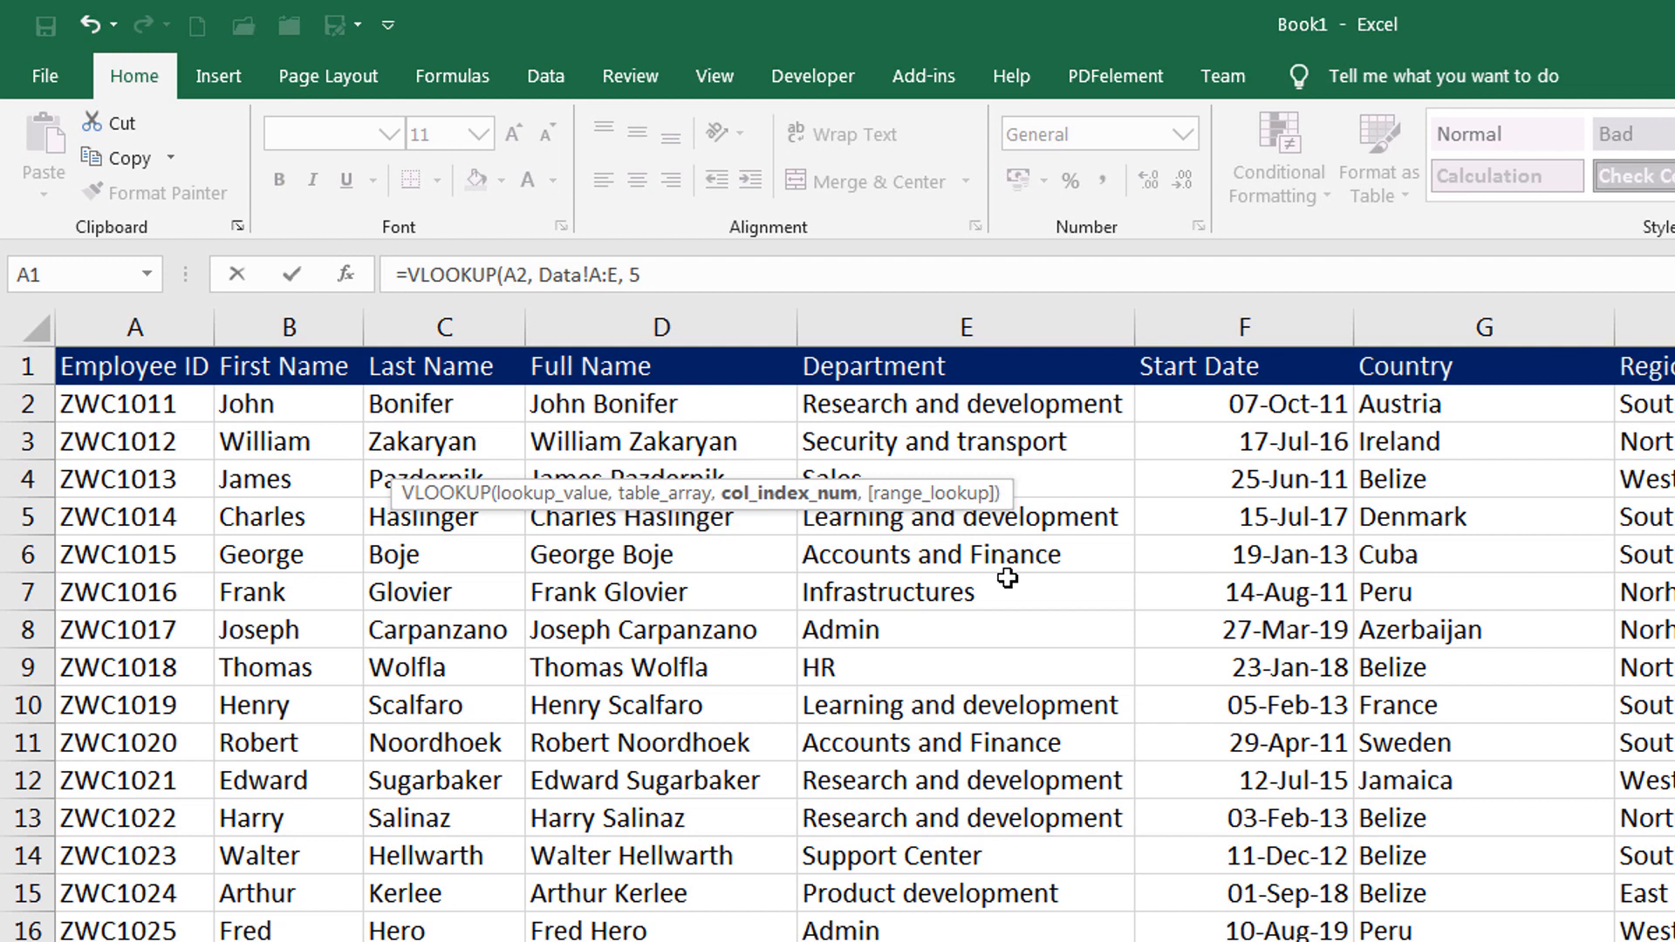
text(,)
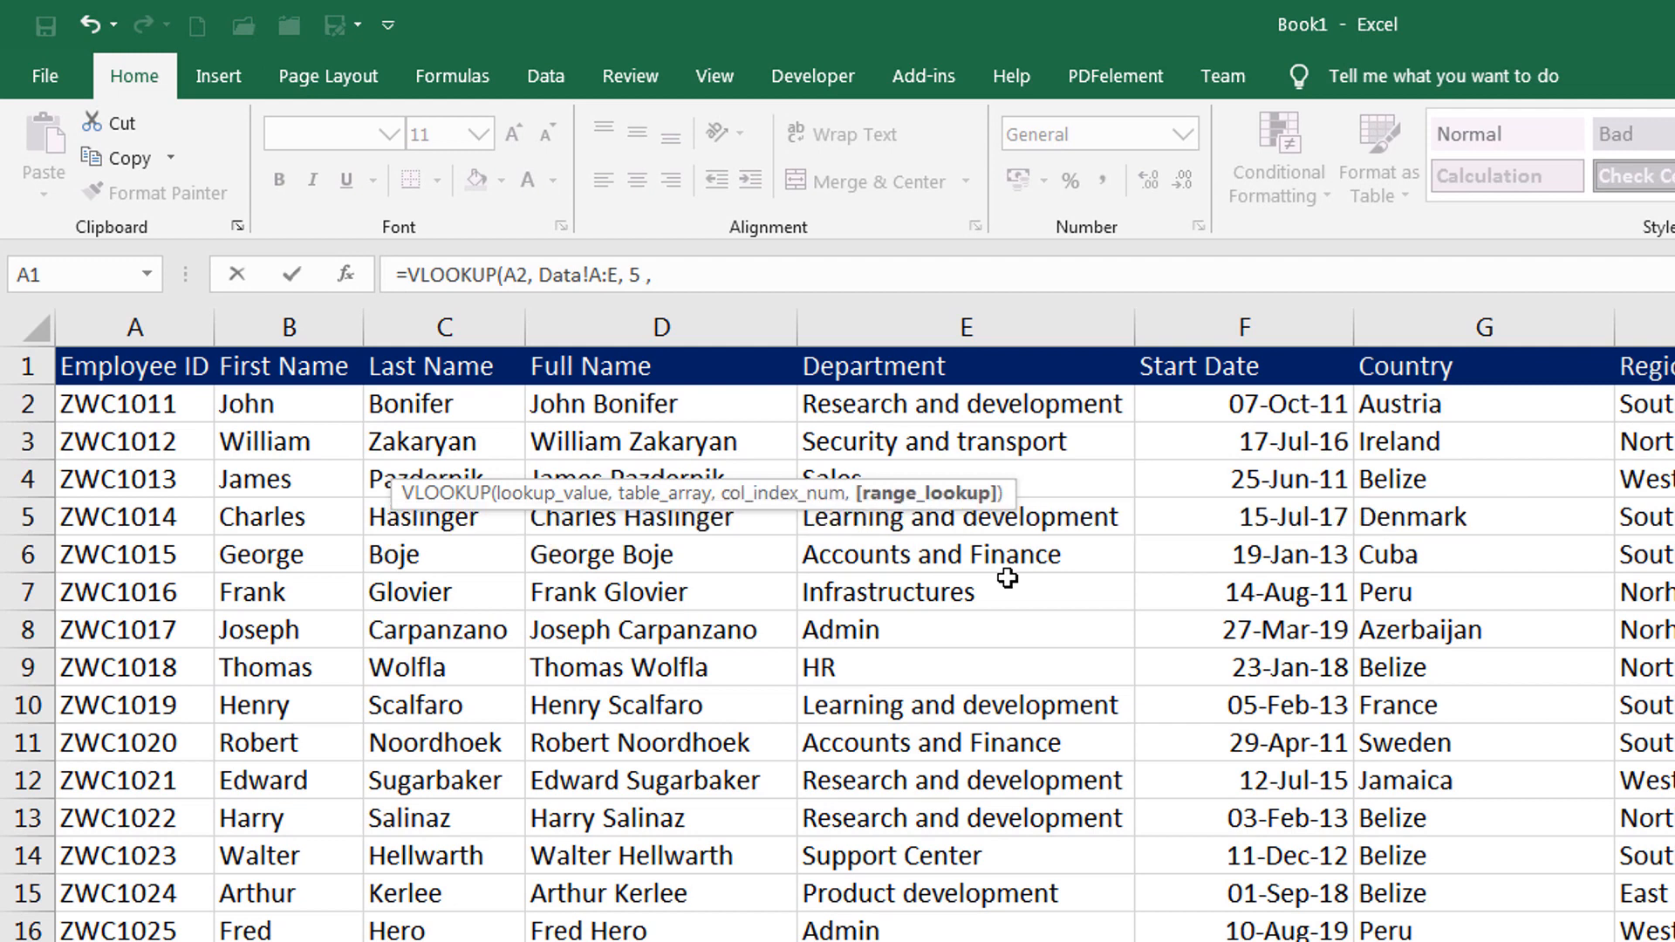
text(0)
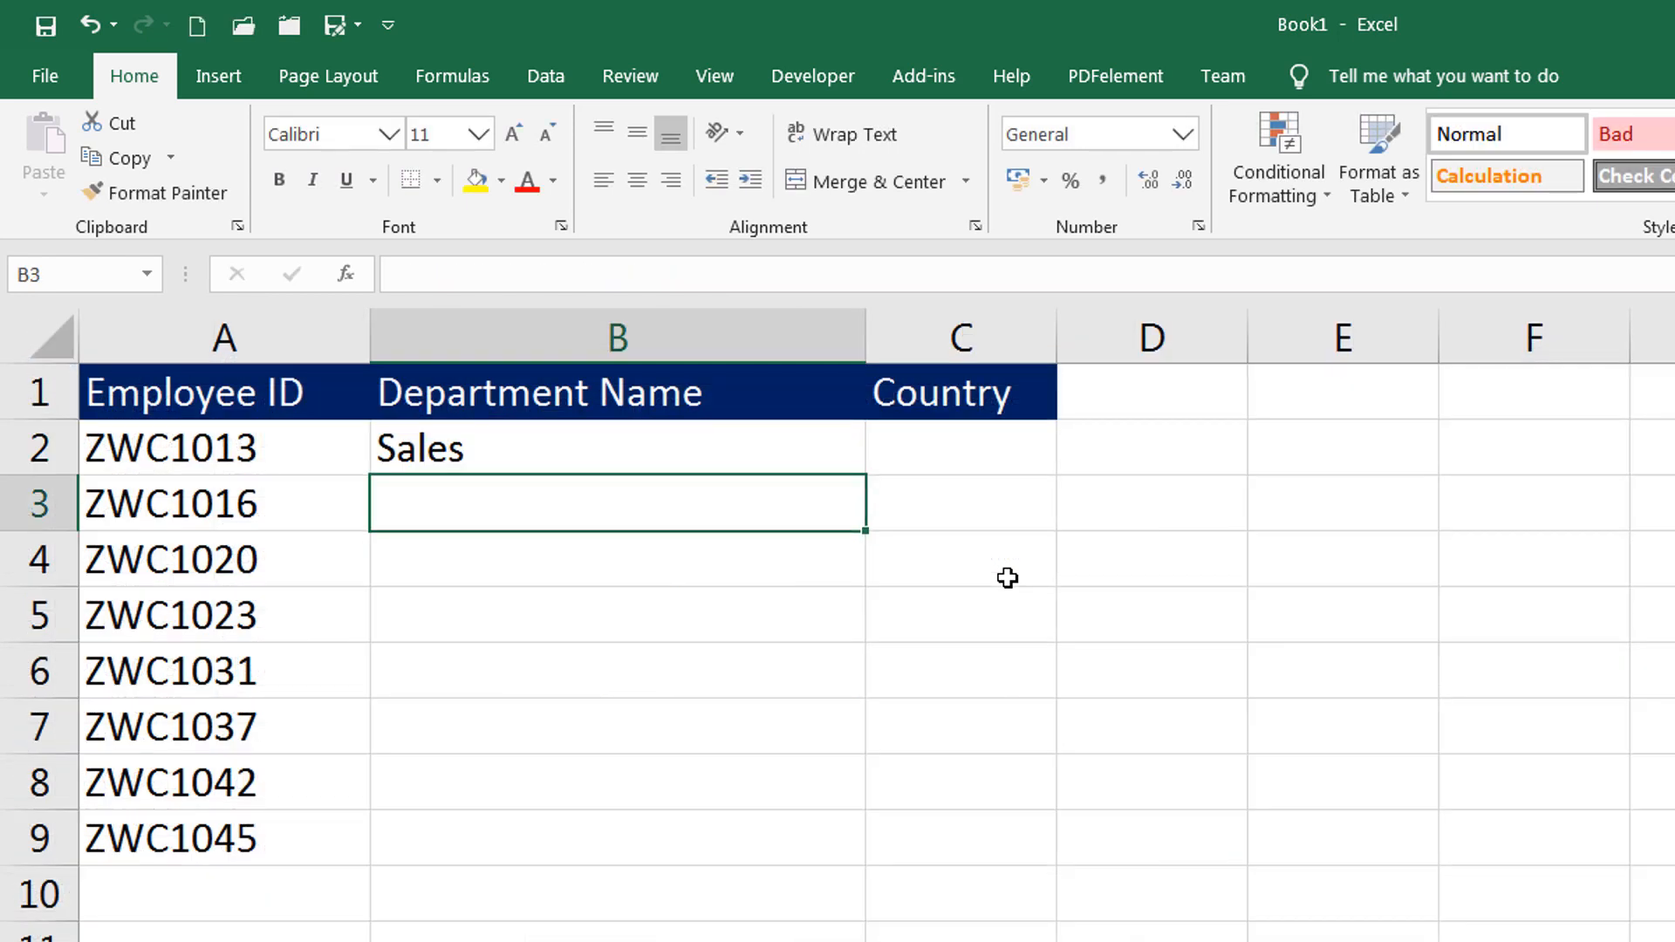
mouse_move(1000, 568)
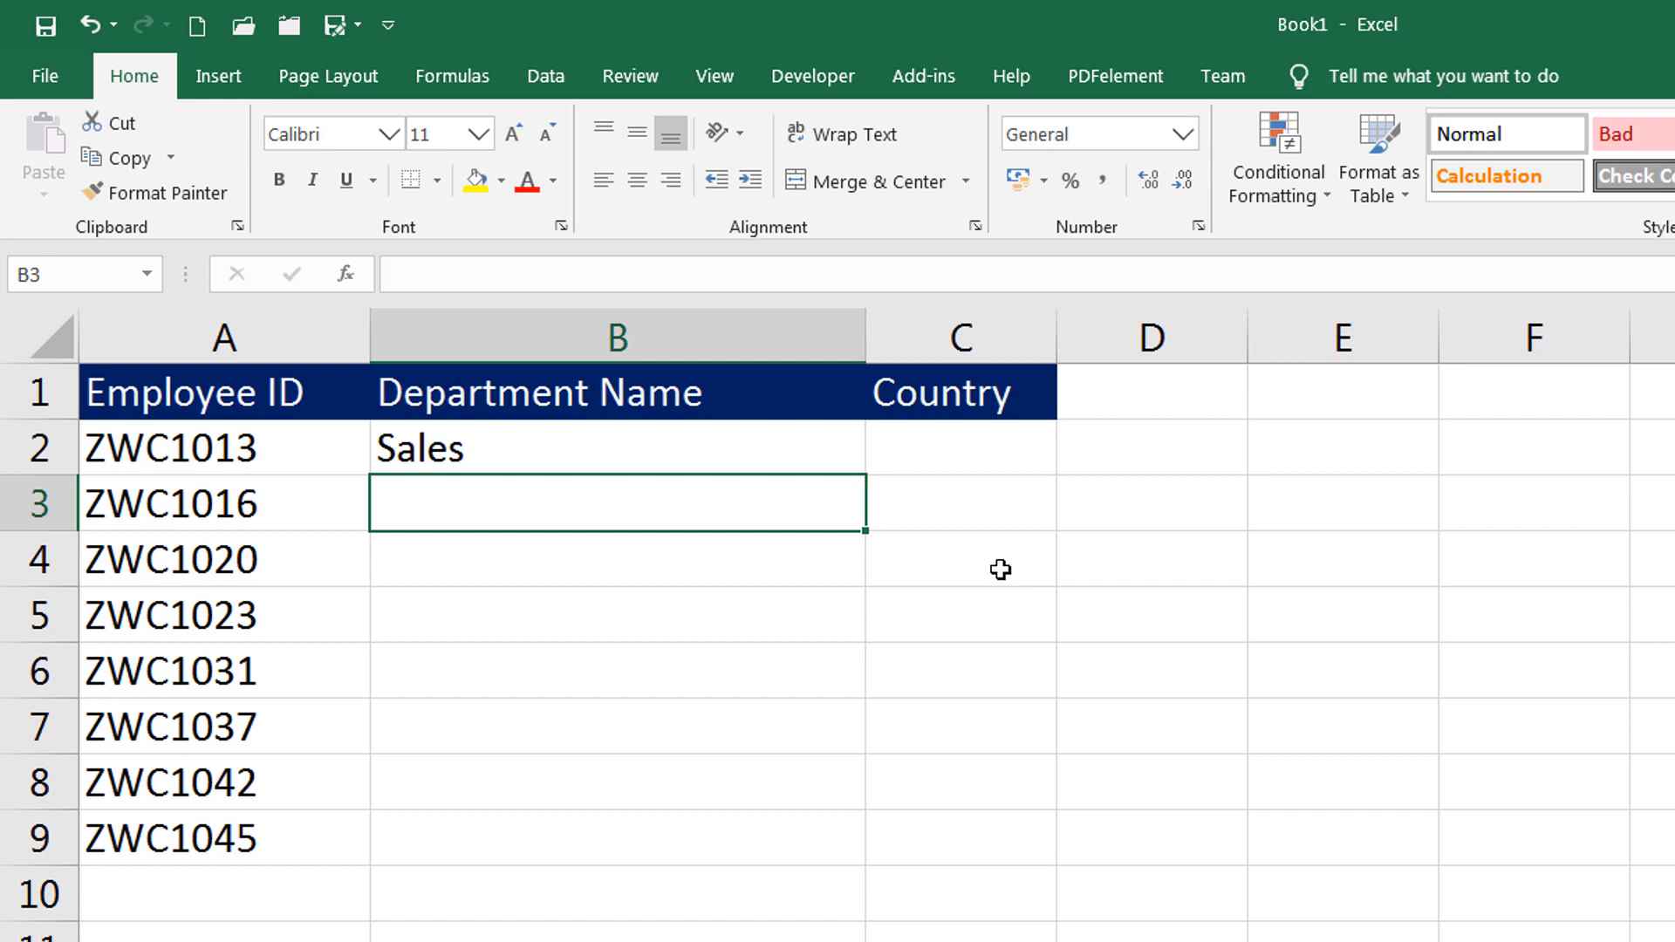
Step: Fill the Department Name formula from B2 down to B9 and move to C2
click(615, 447)
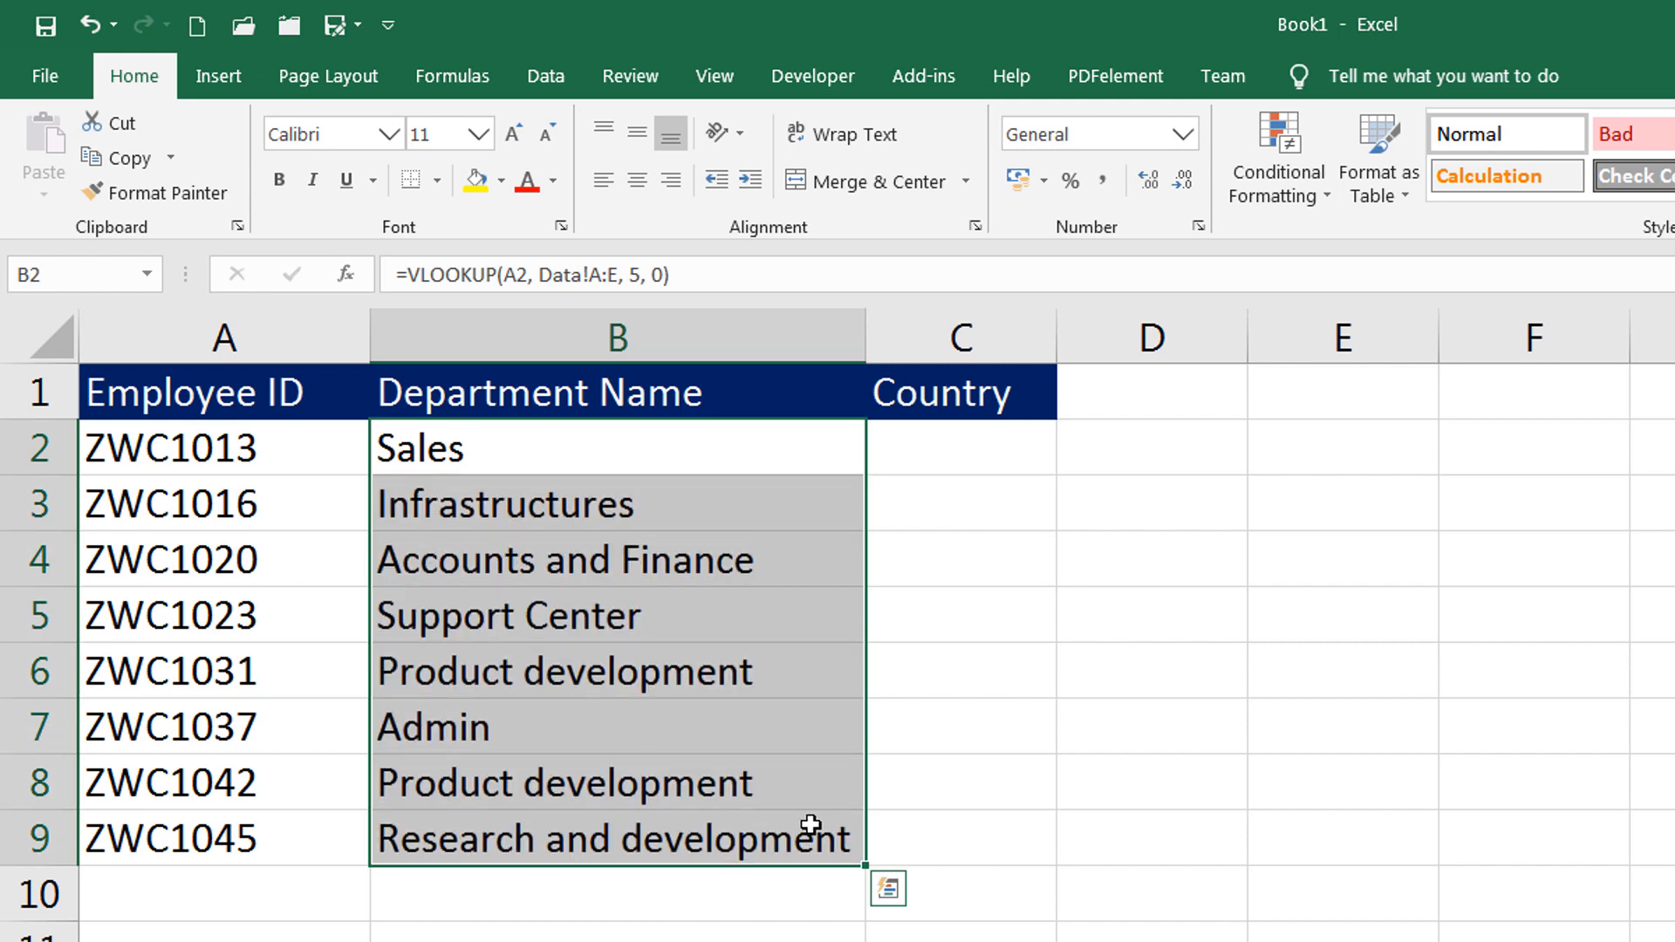
click(958, 448)
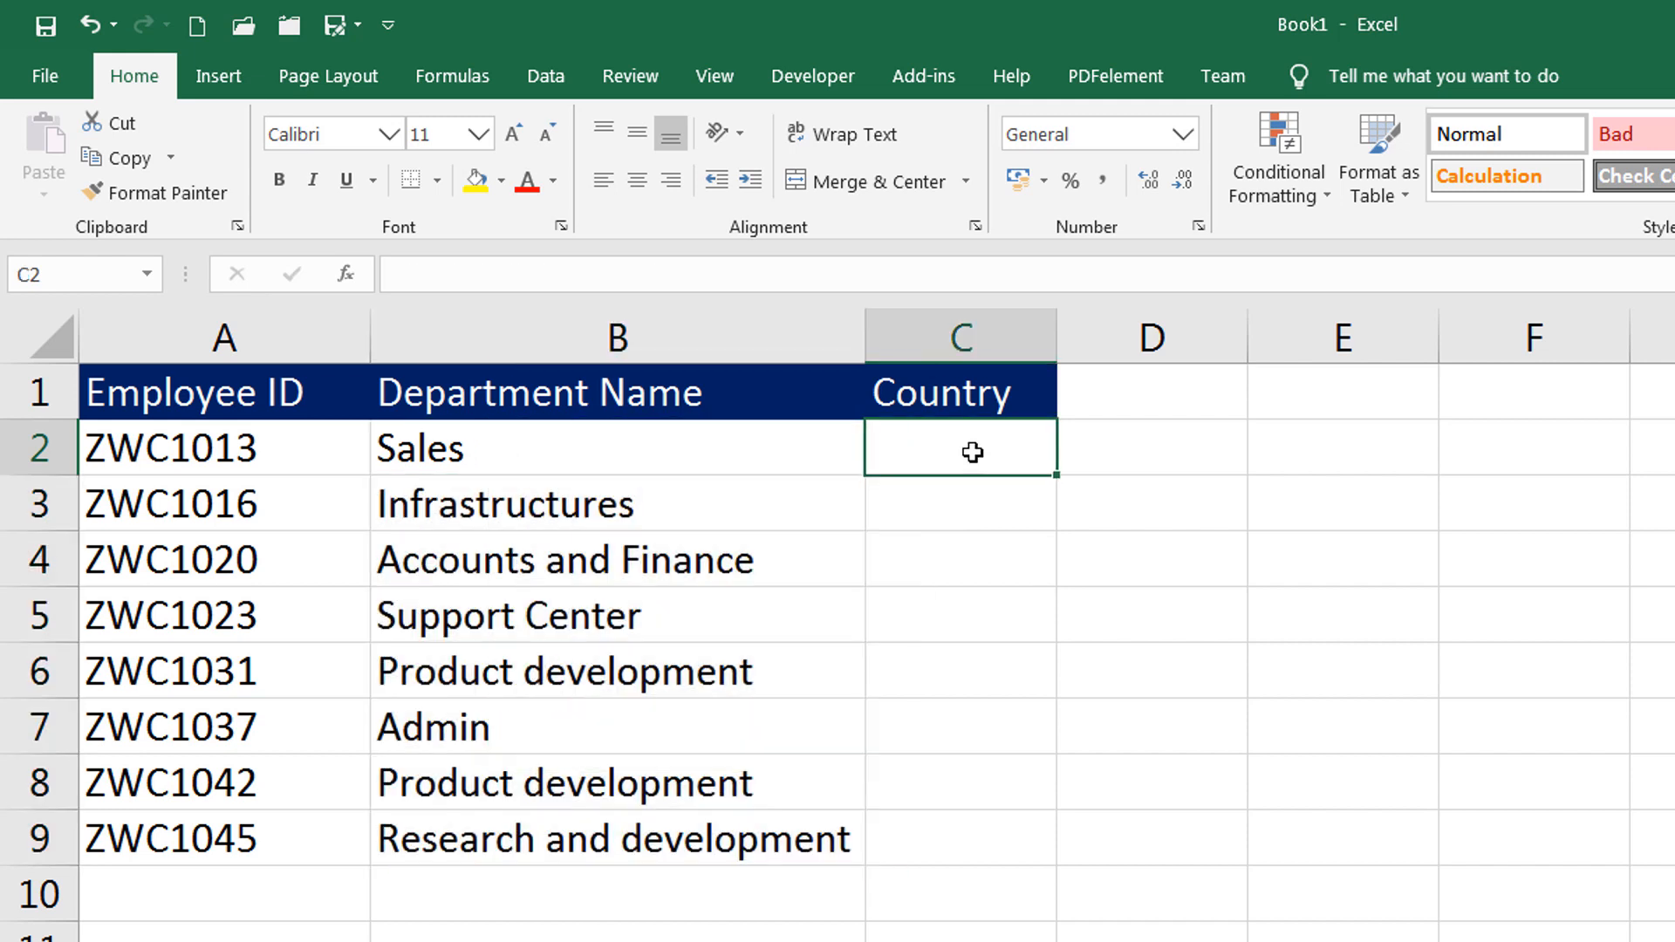
Step: Enter a VLOOKUP in C2 against Data columns A:G returning column 7, exact match, showing Belize
text(=)
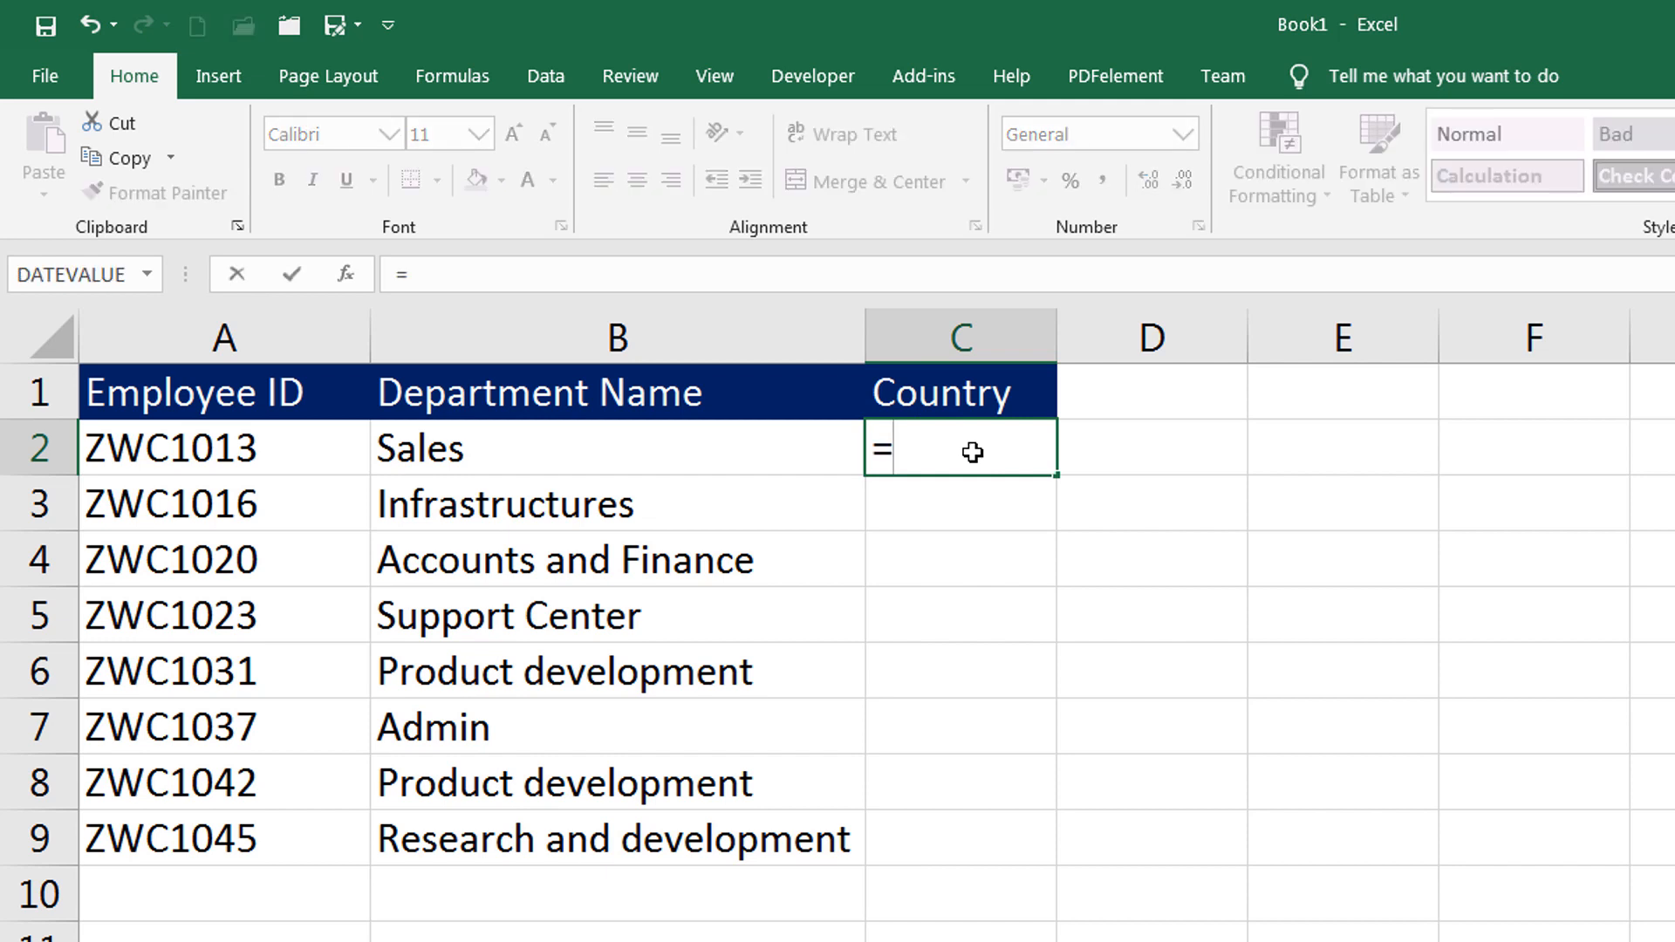
text(vl)
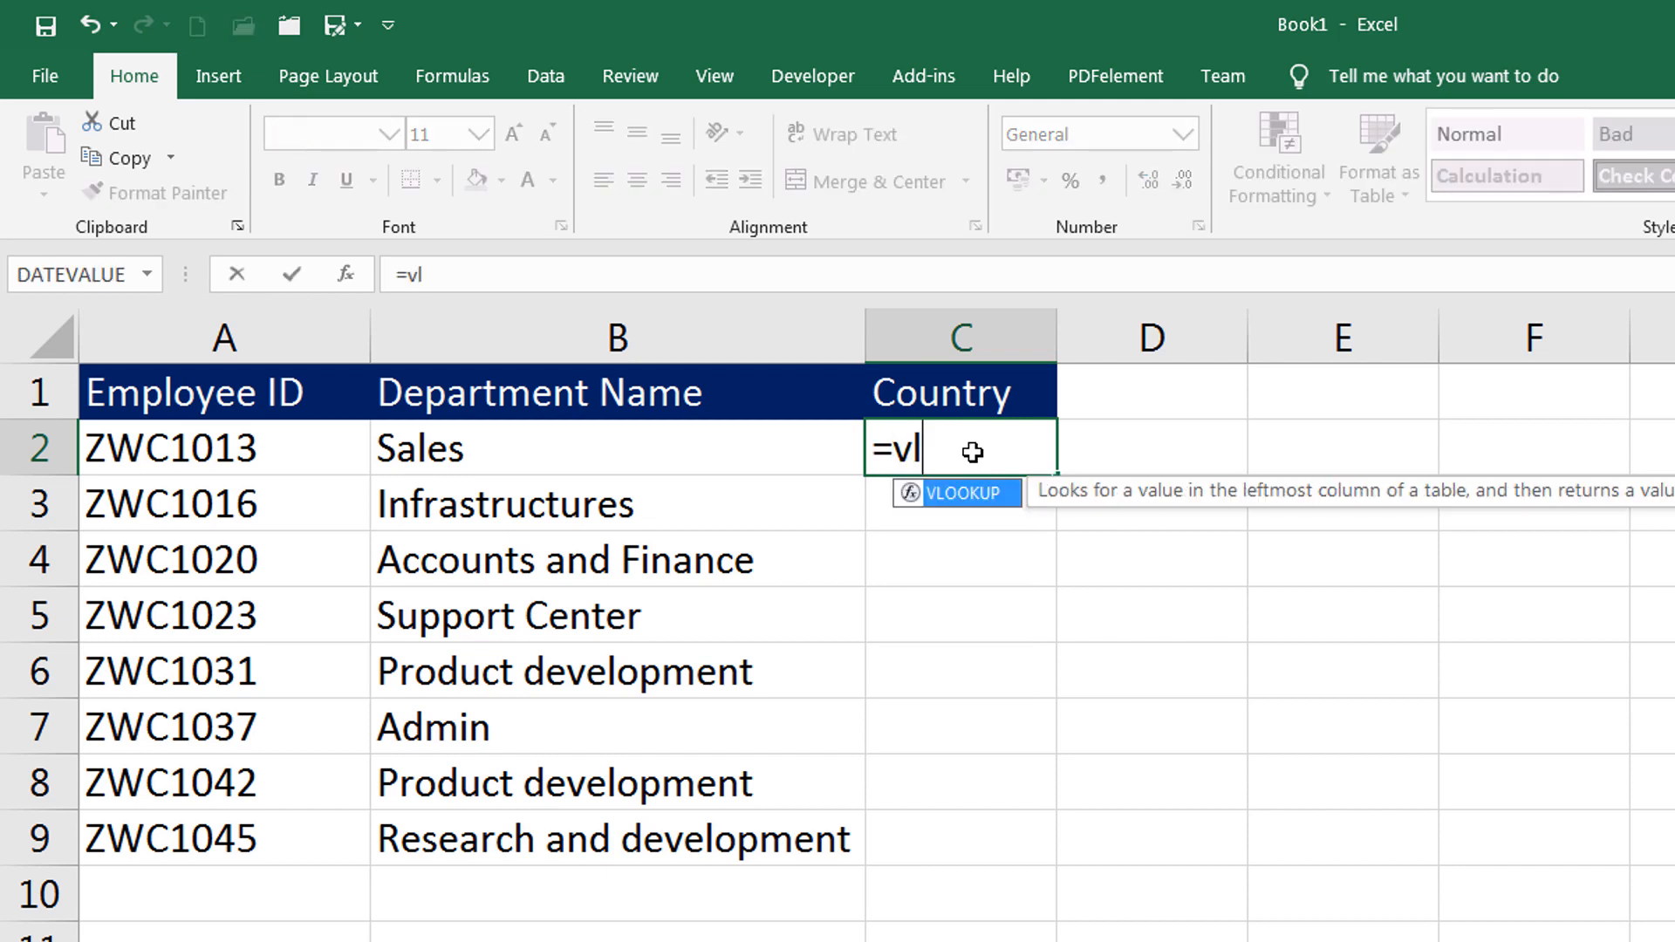
key(Tab)
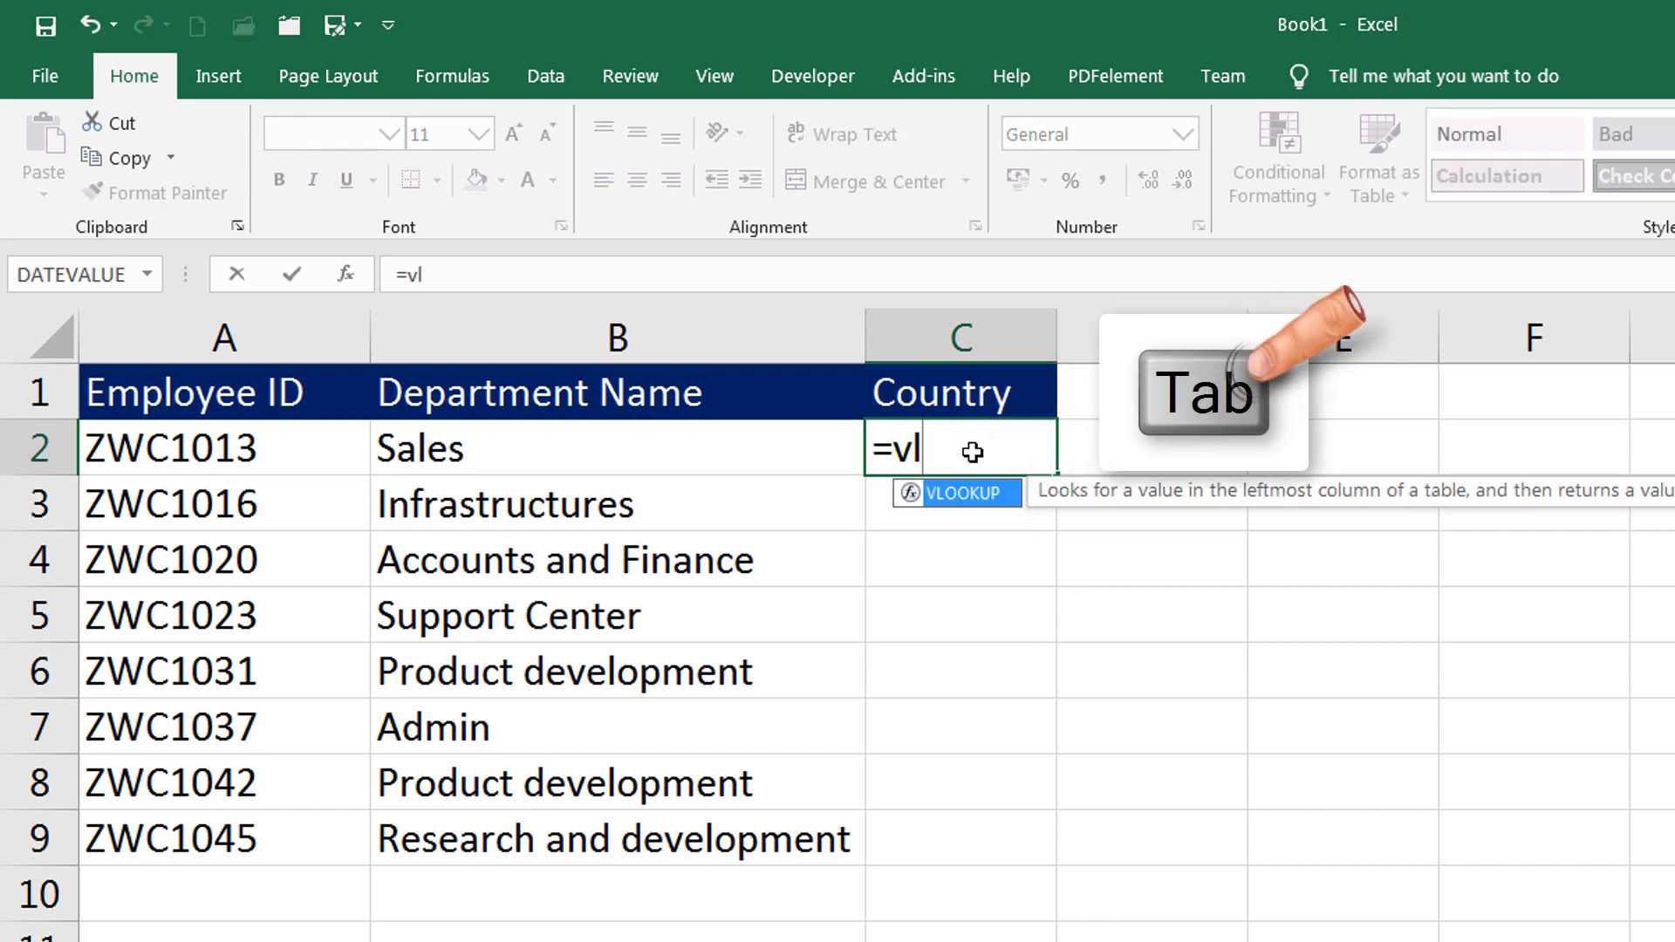
key(tab)
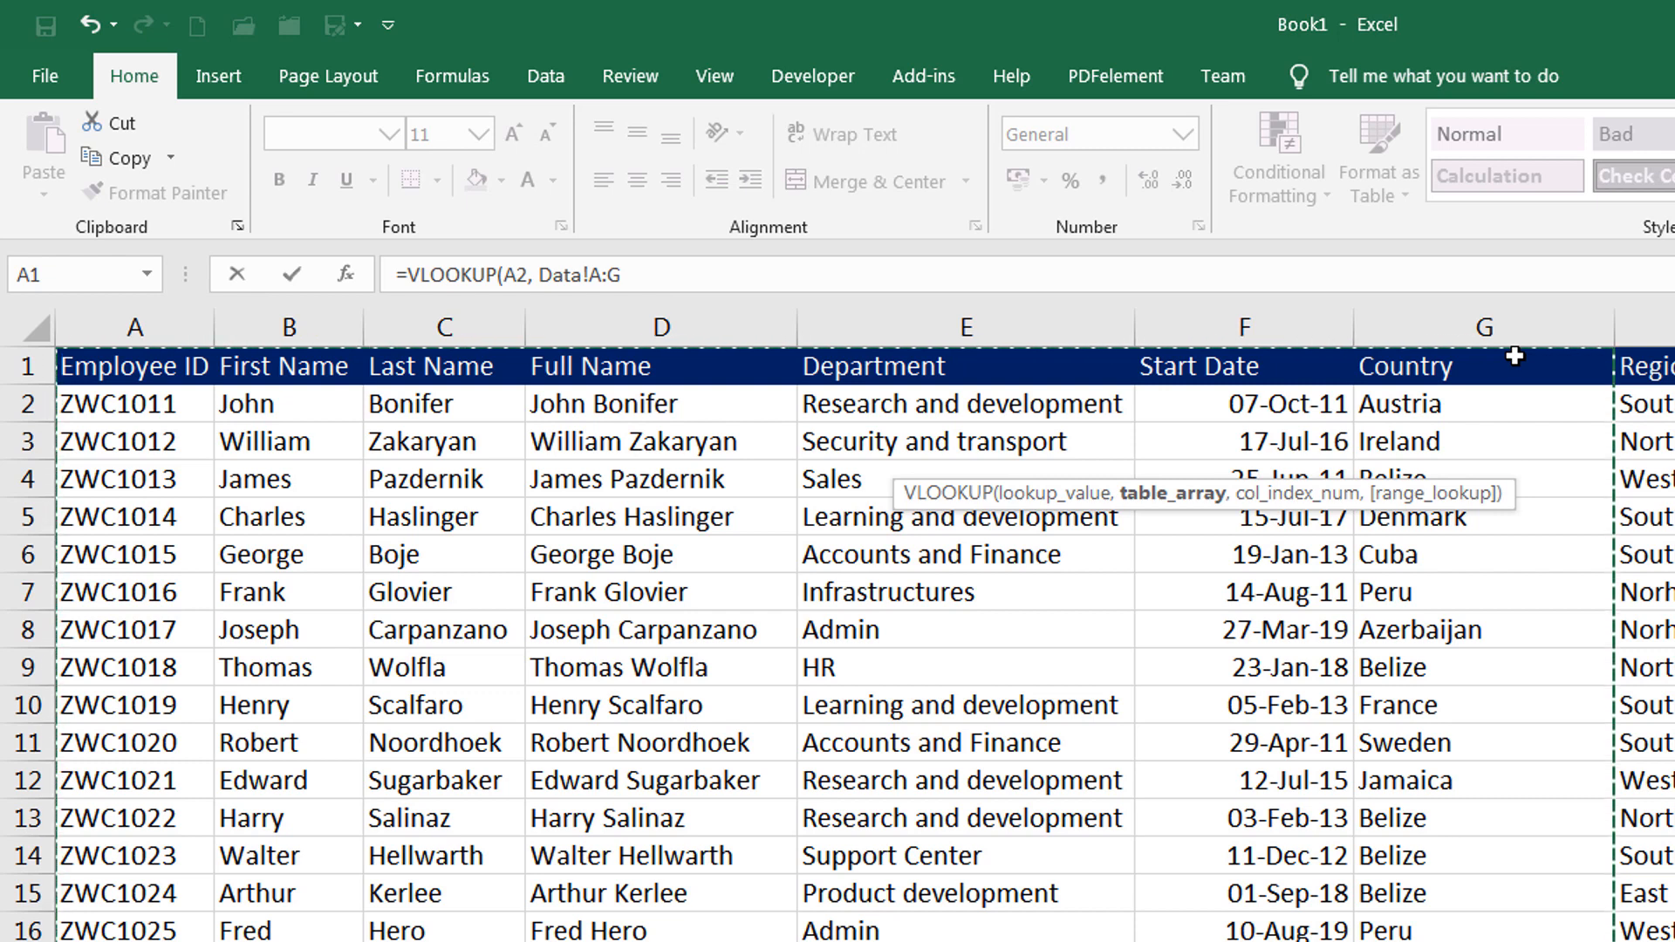
text(,)
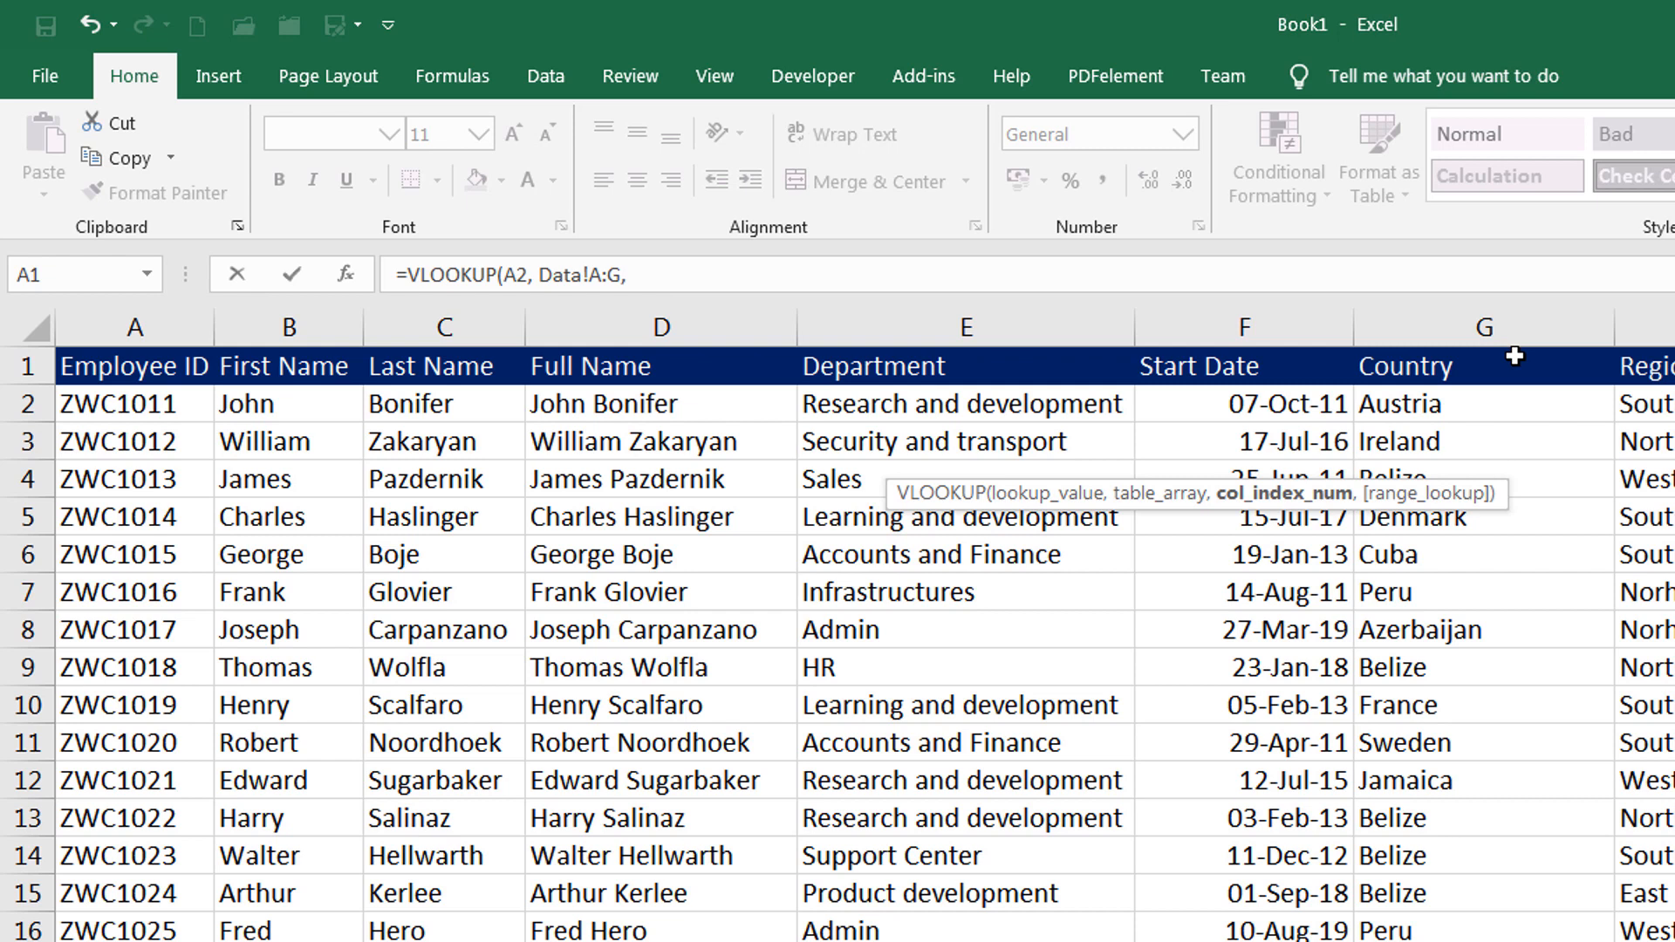
text(7)
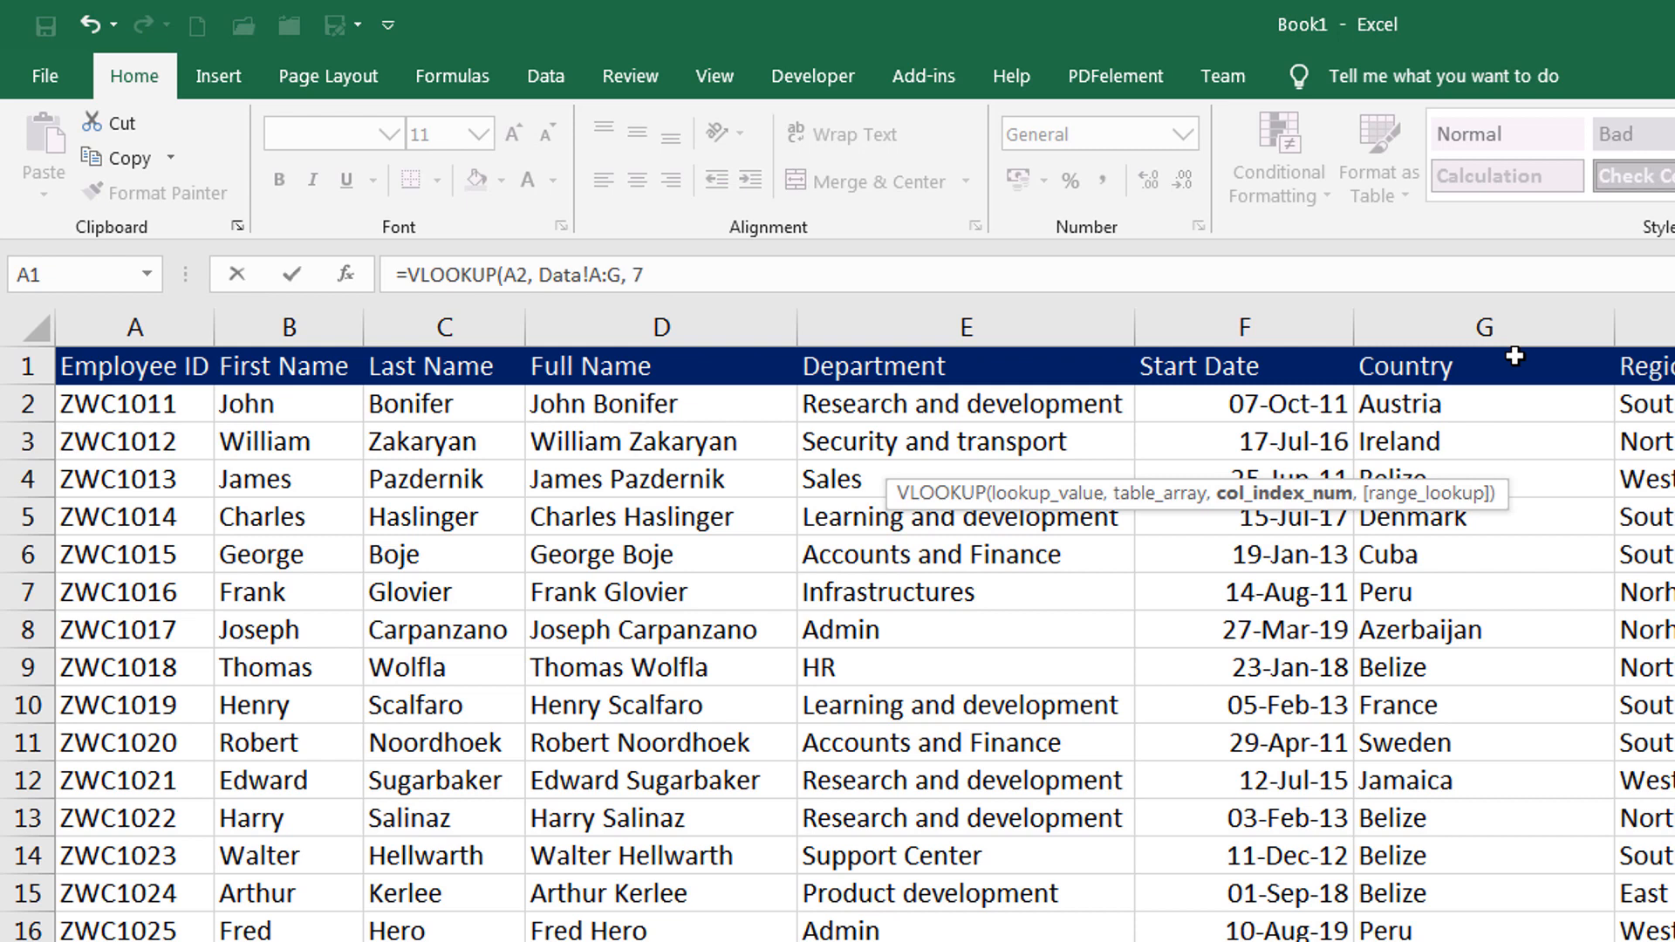
text(,)
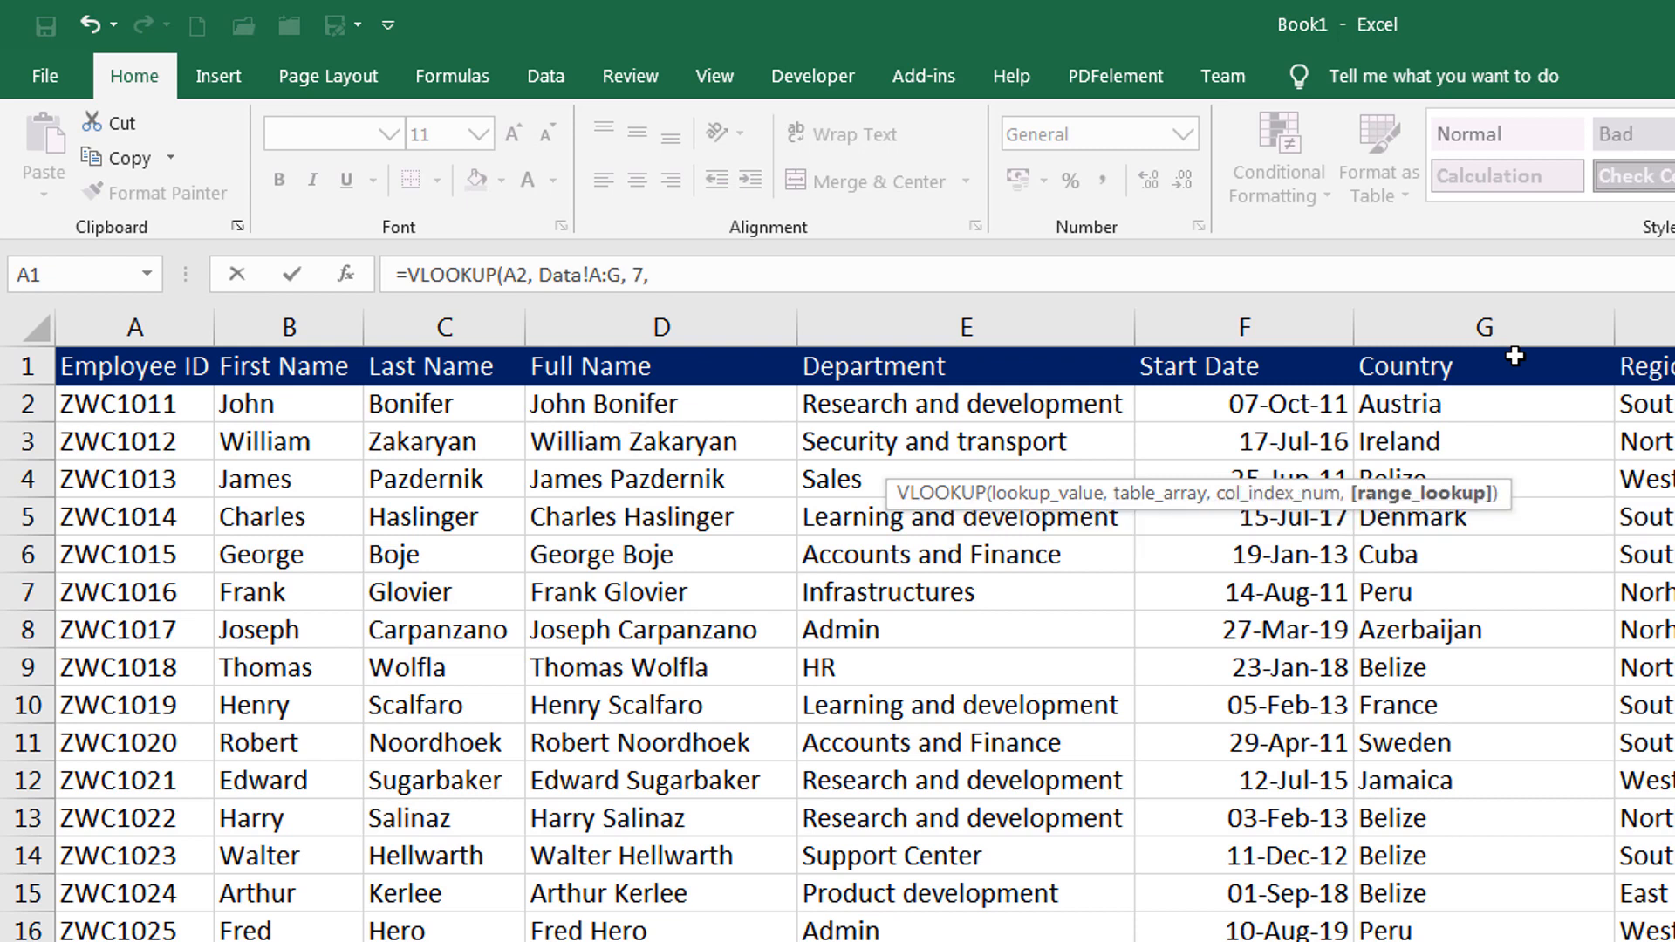
text(0))
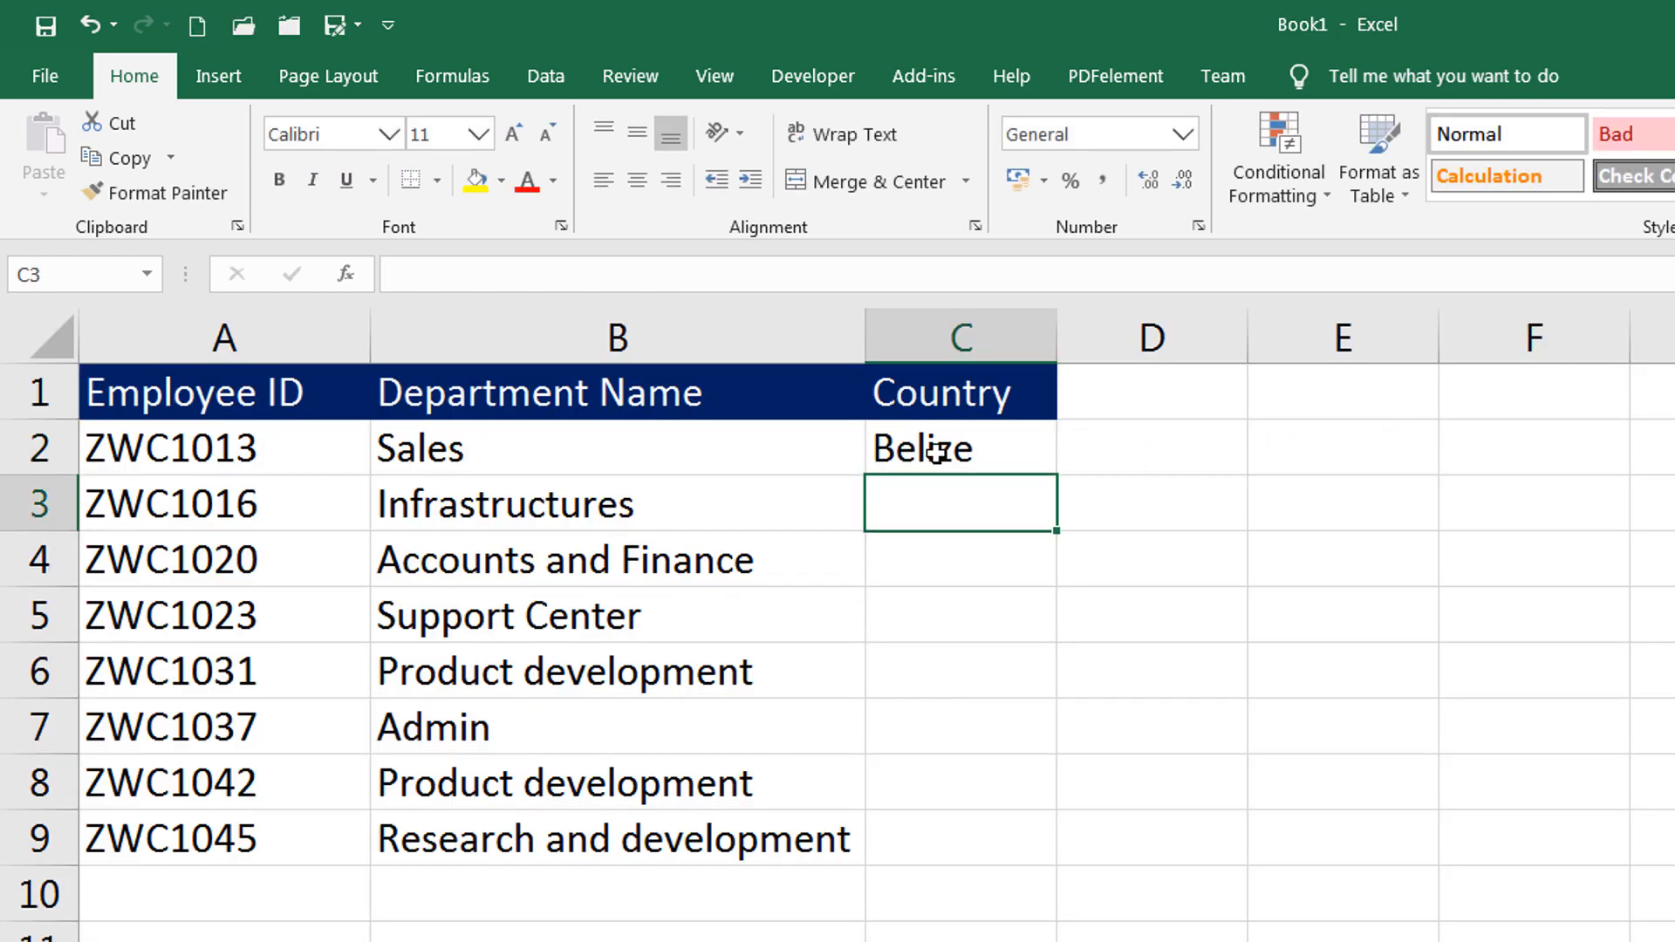
drag(958, 448, 958, 843)
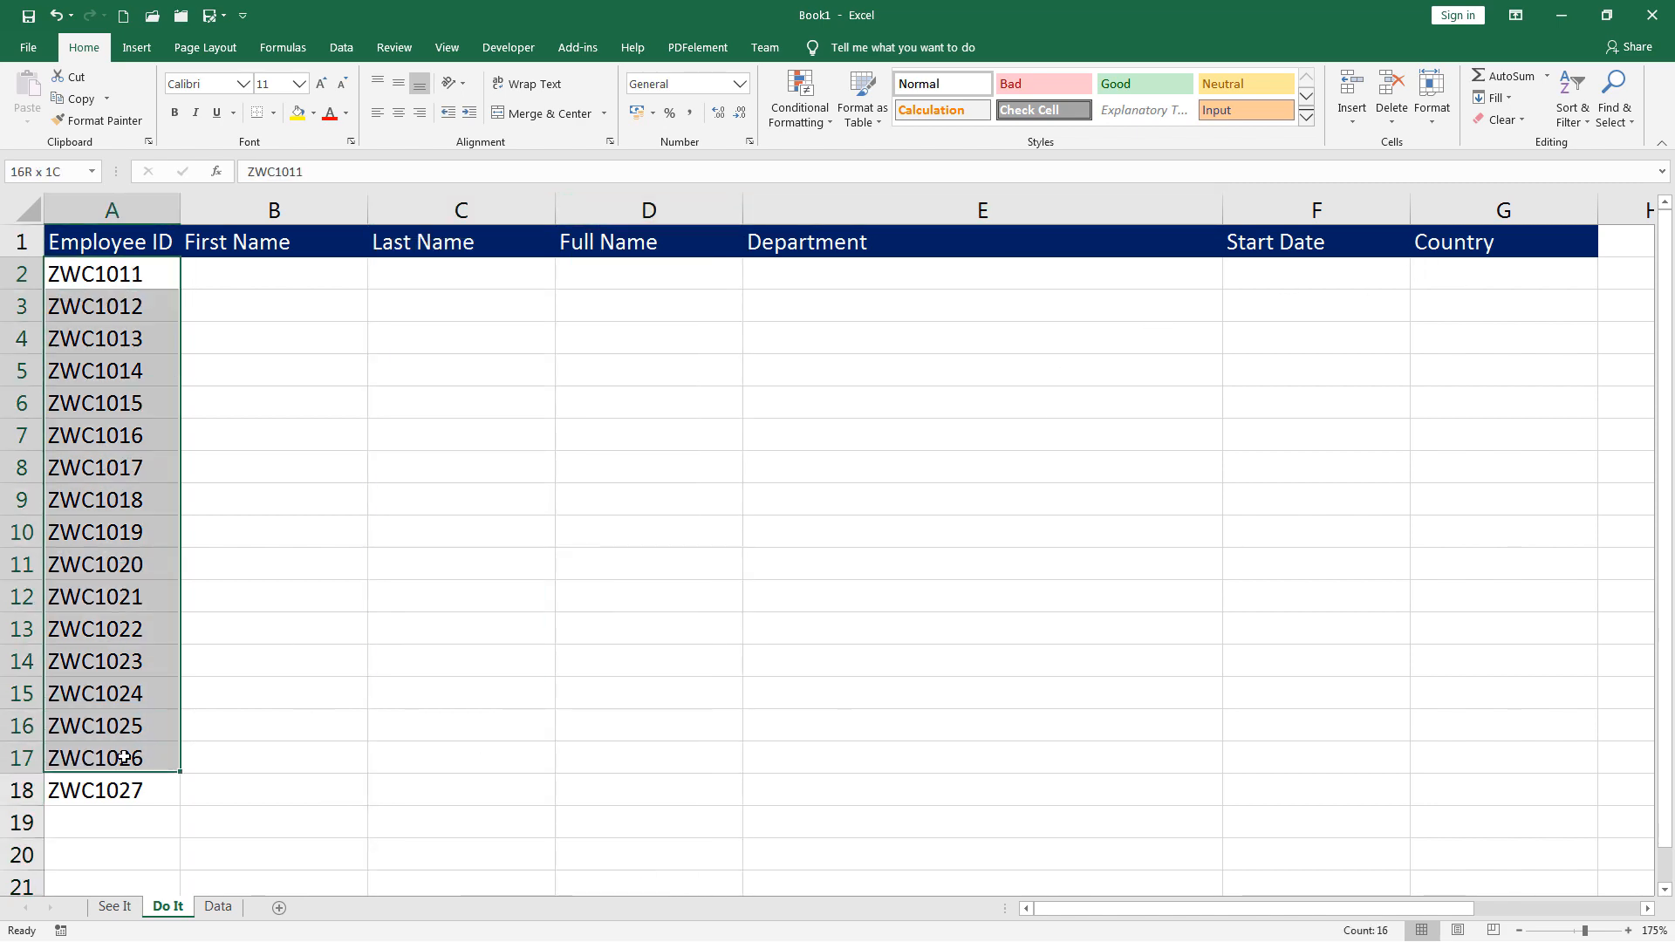
click(218, 906)
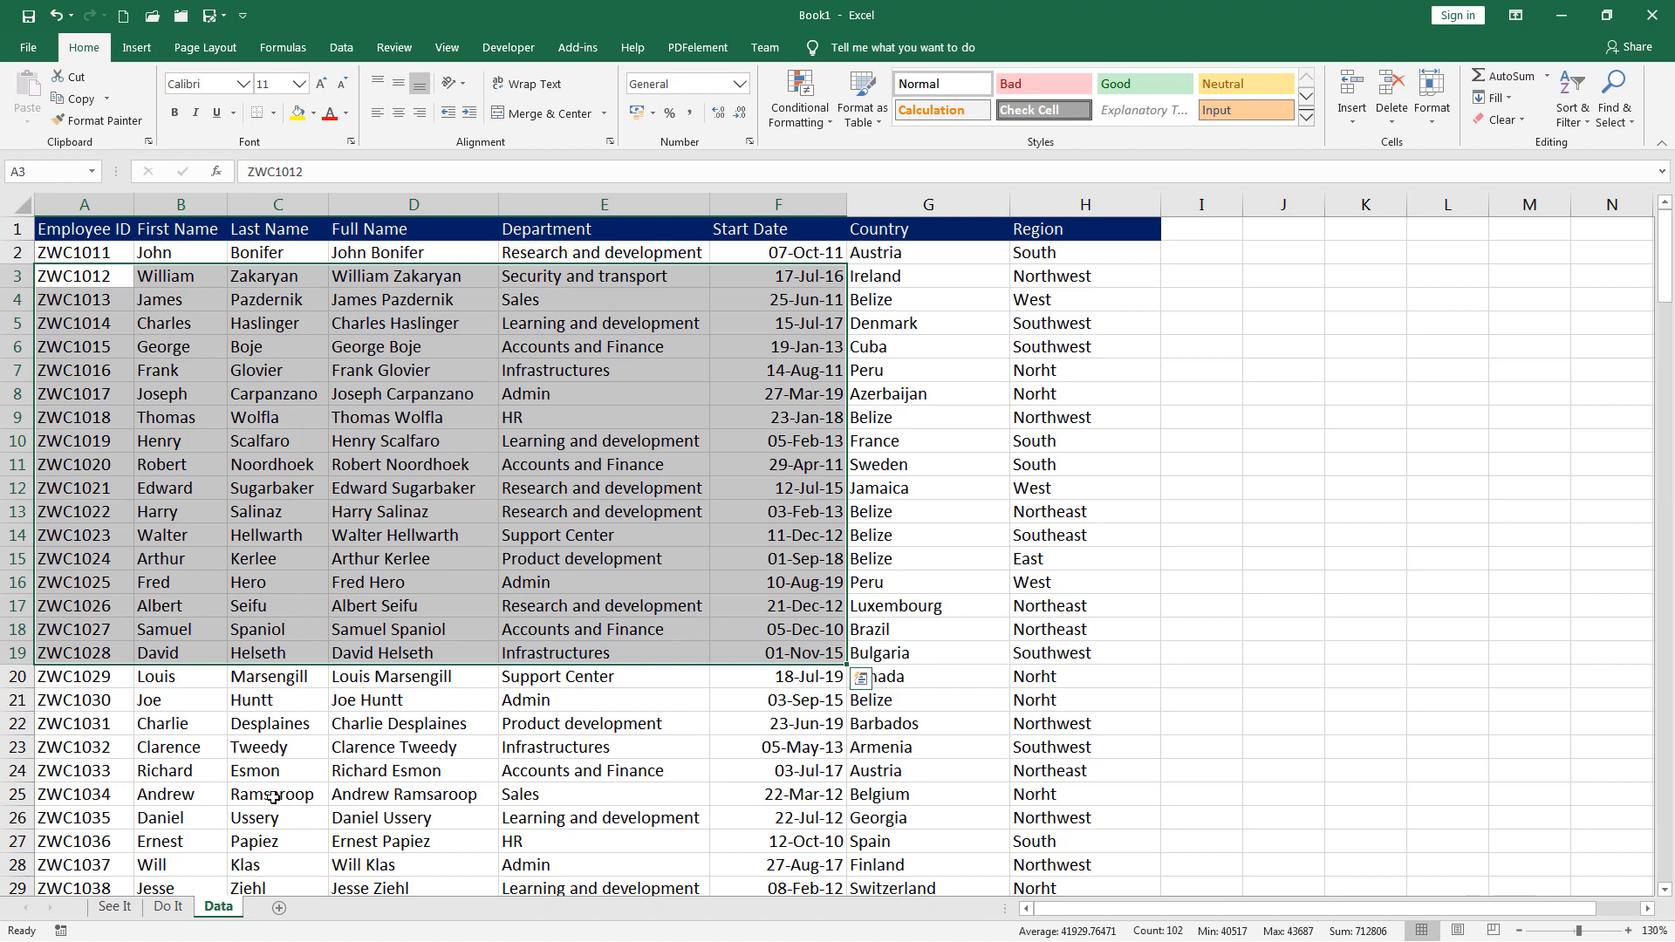
click(167, 906)
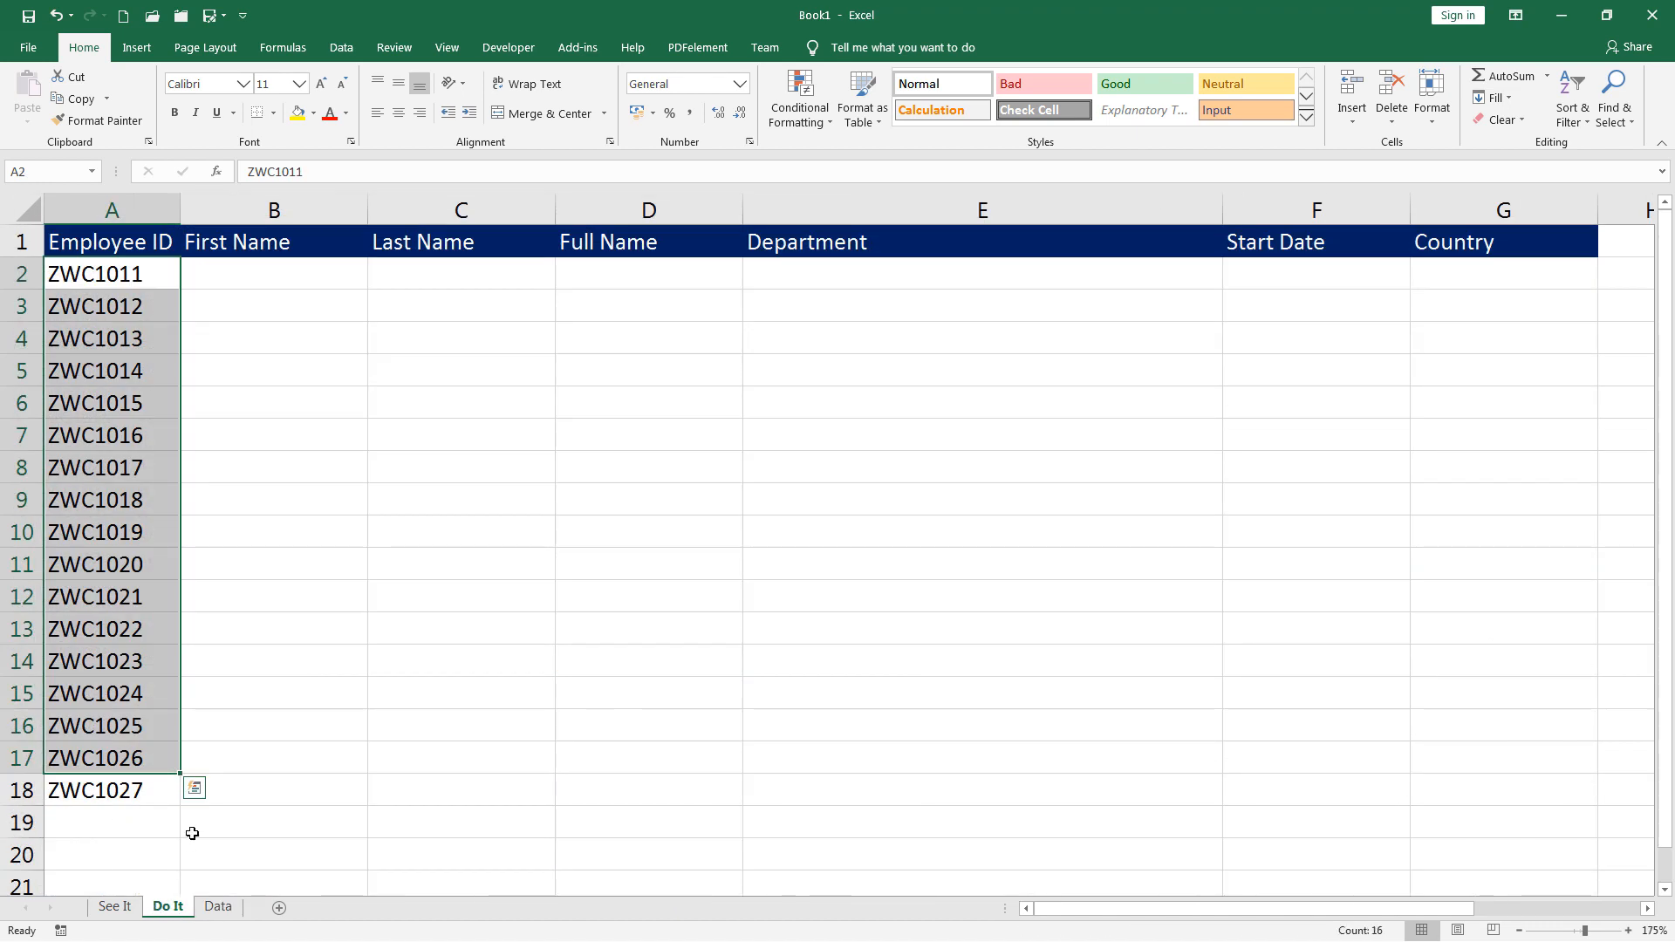
click(273, 822)
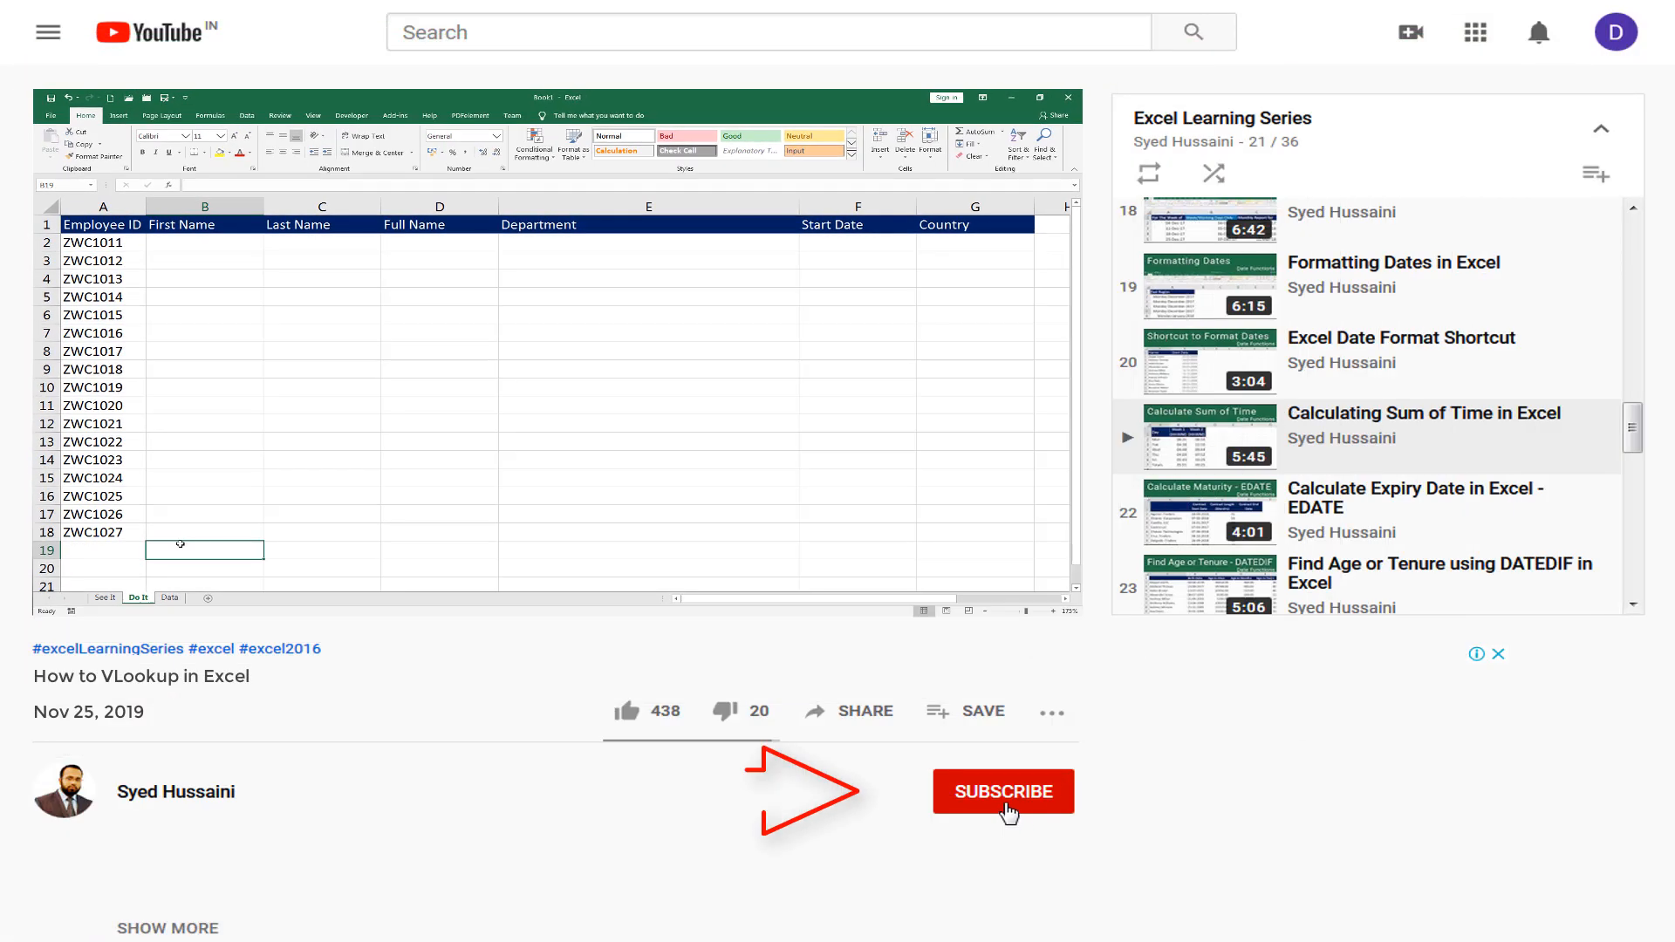
Step: Subscribe to the channel and set notifications to All
click(1003, 791)
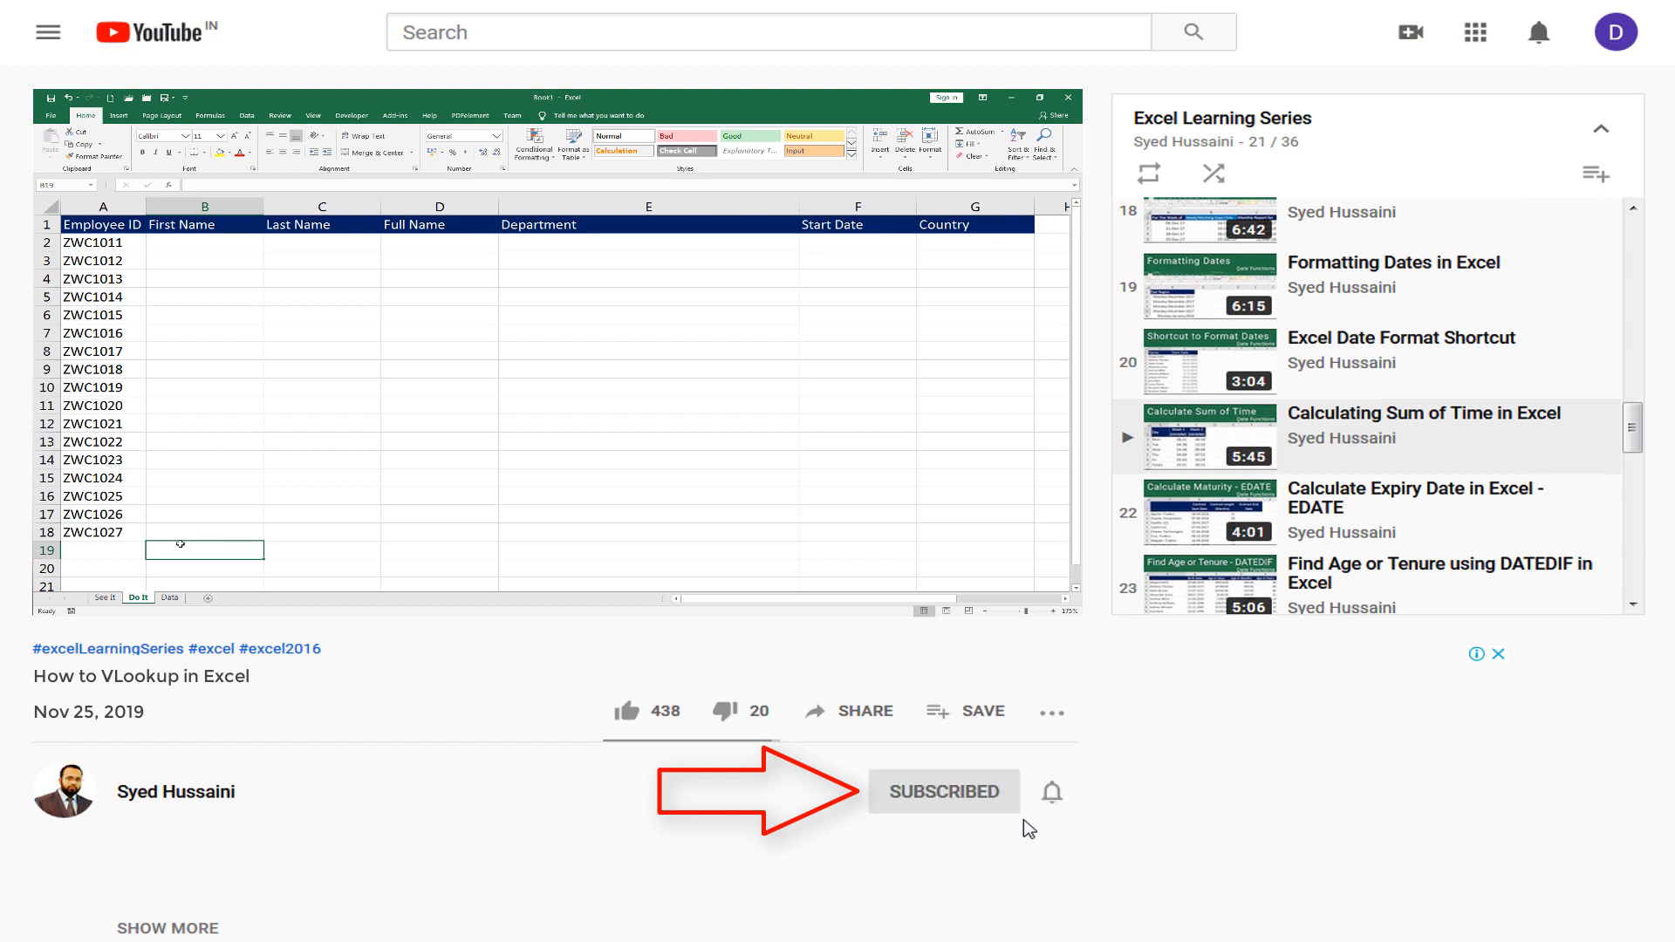
click(1051, 791)
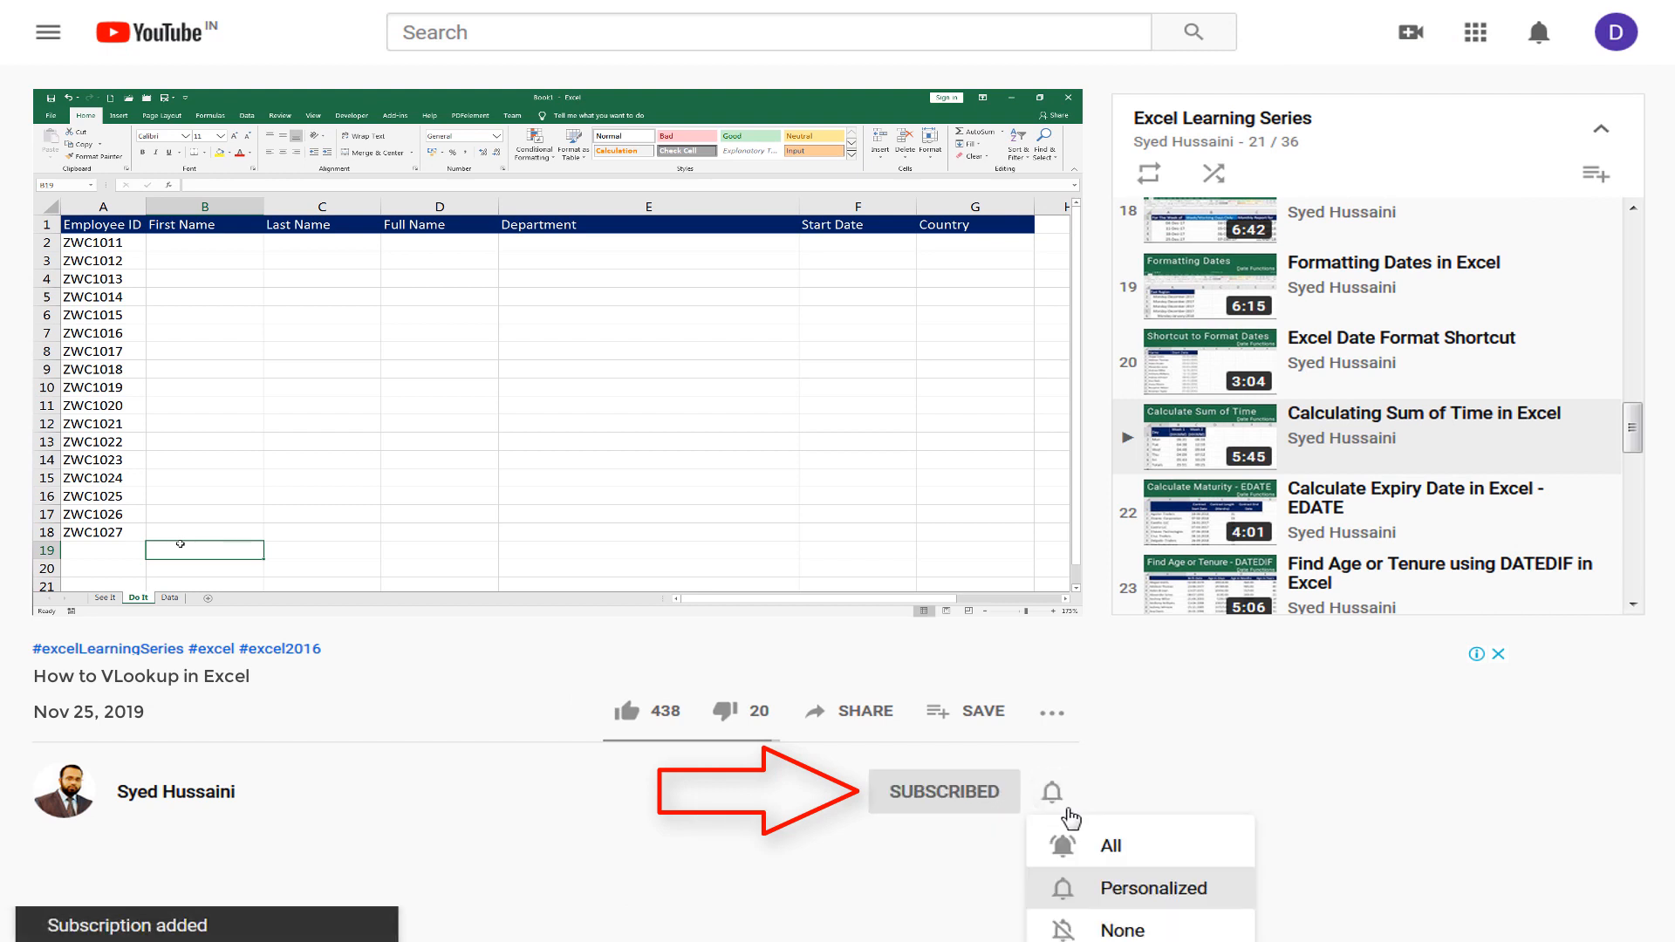
click(1050, 792)
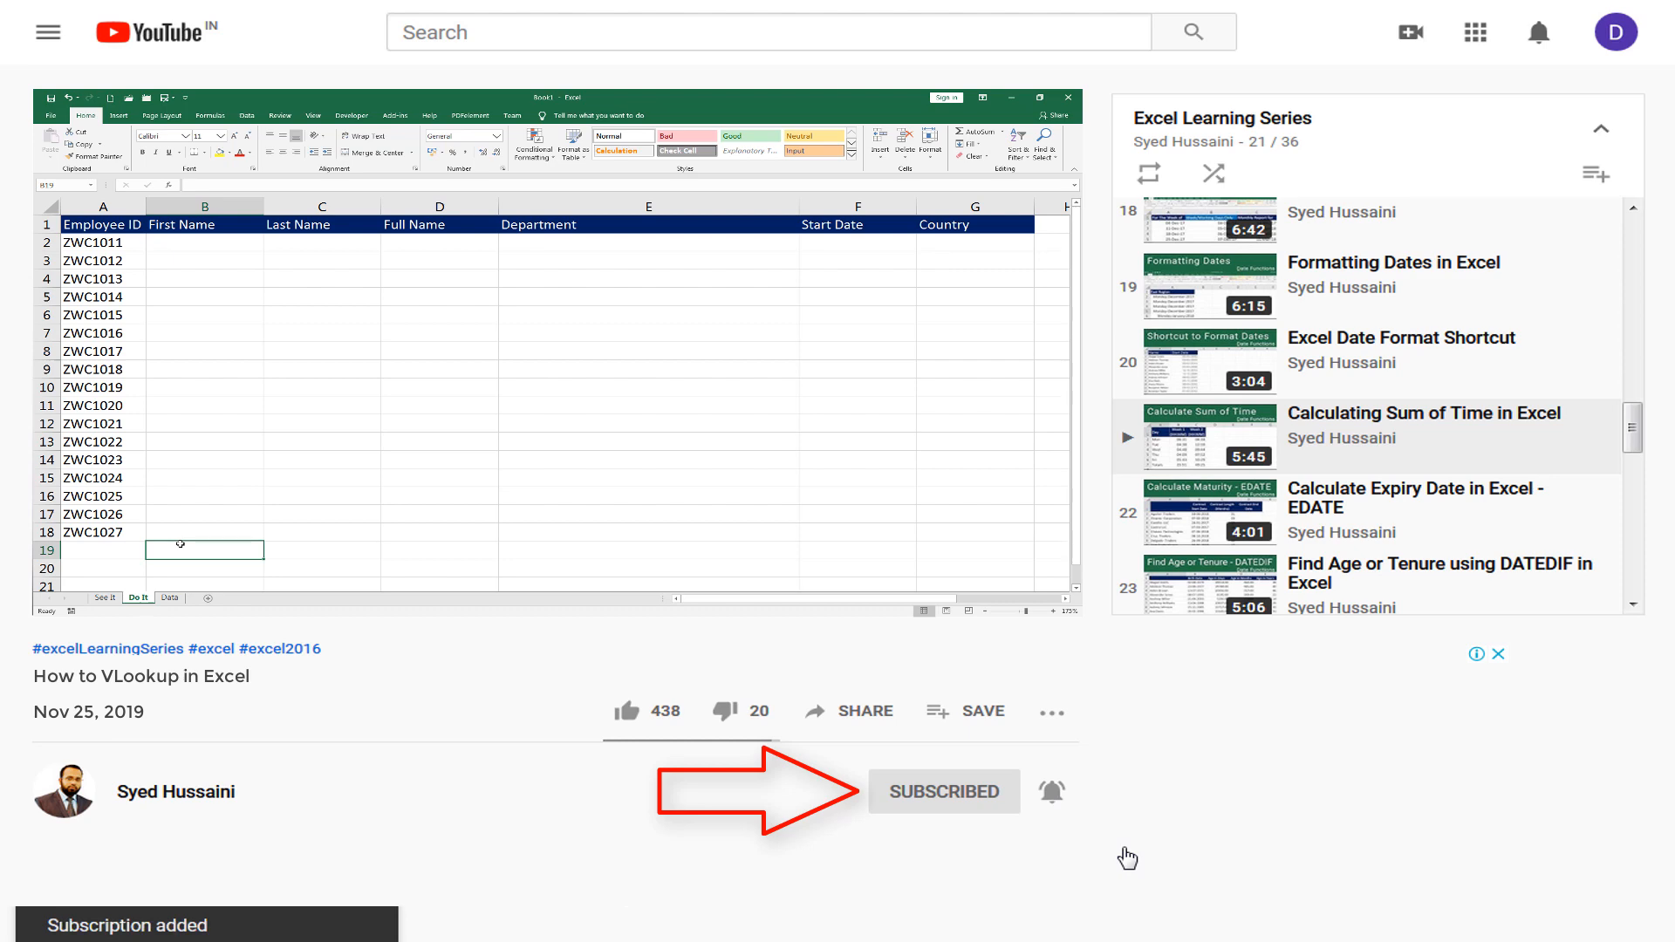